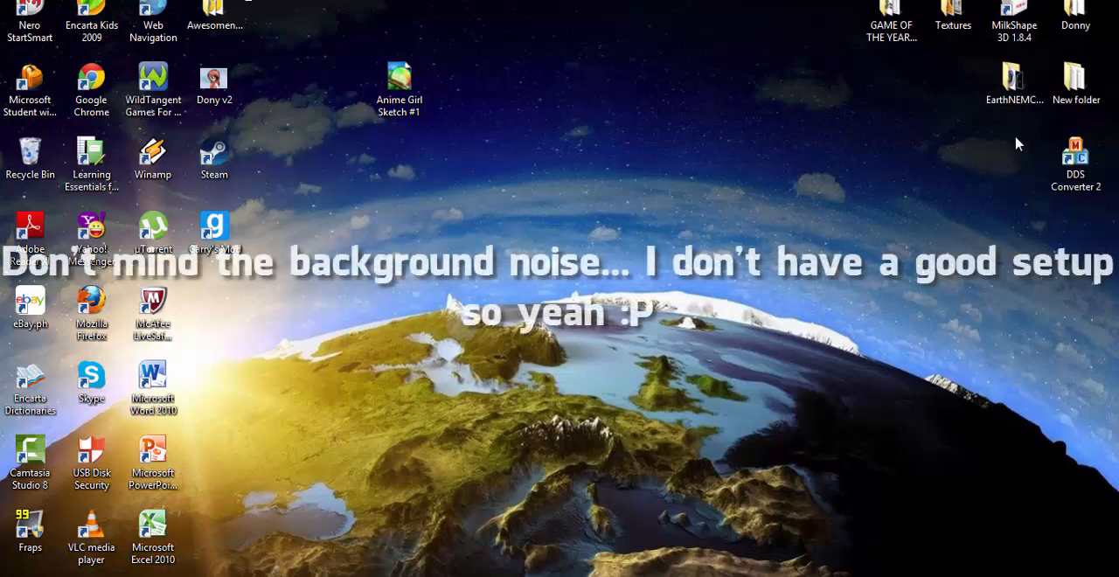
mouse_move(731, 286)
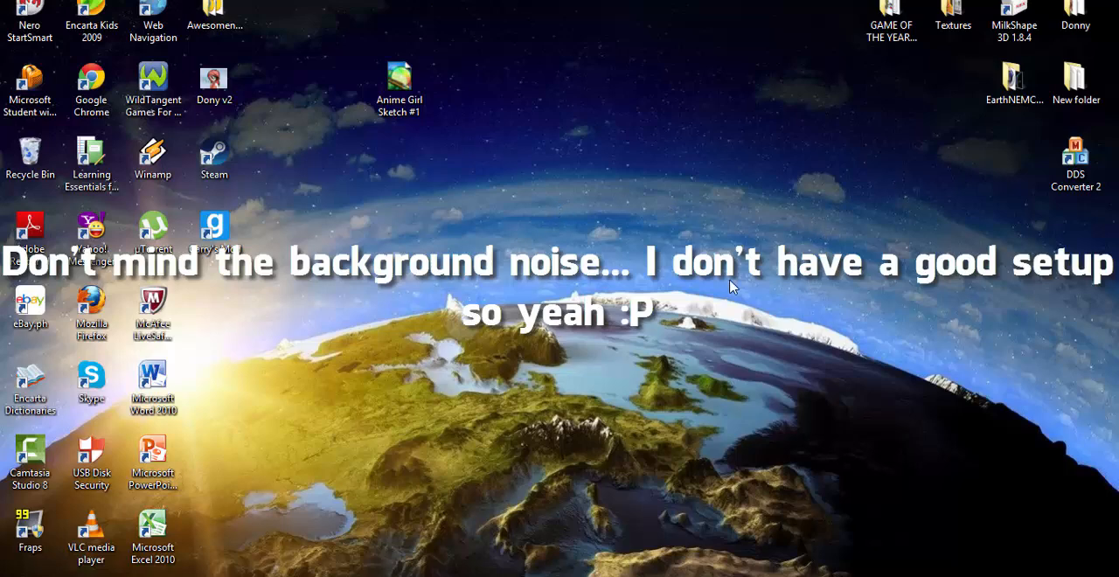
mouse_move(1041, 528)
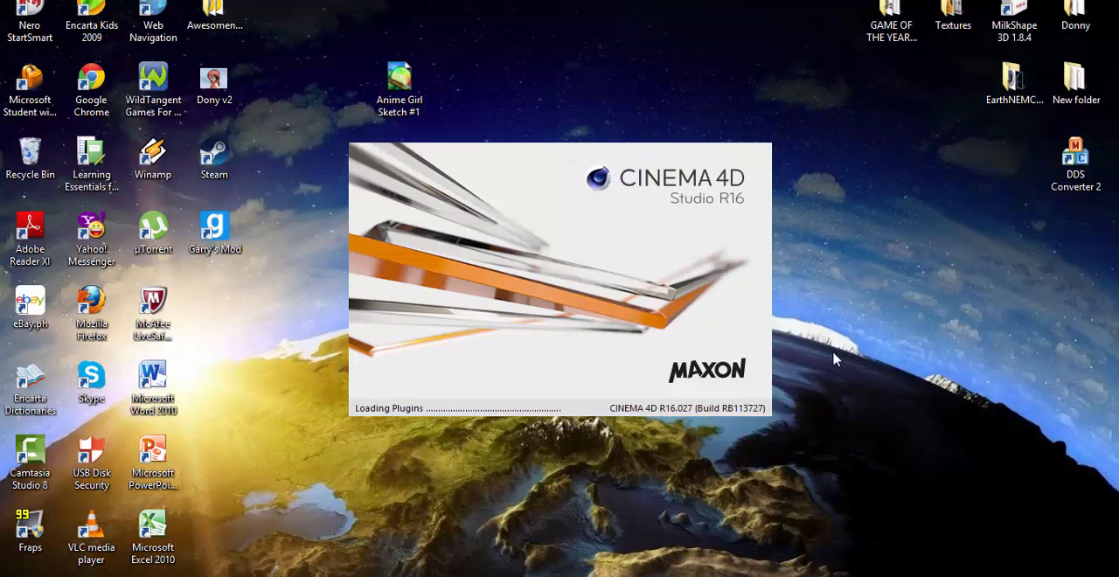
mouse_move(829, 408)
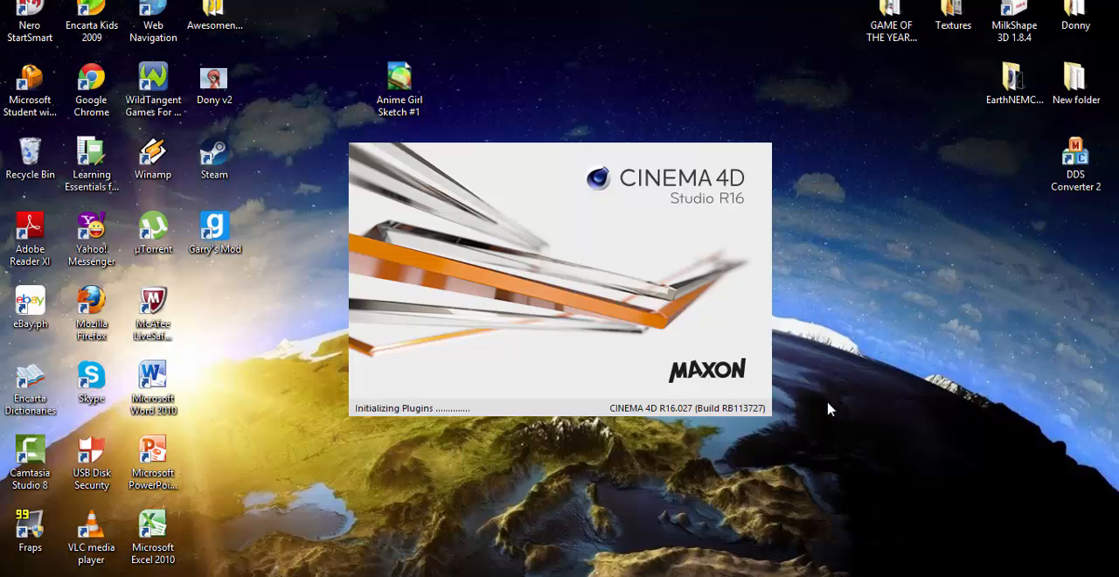
mouse_move(857, 448)
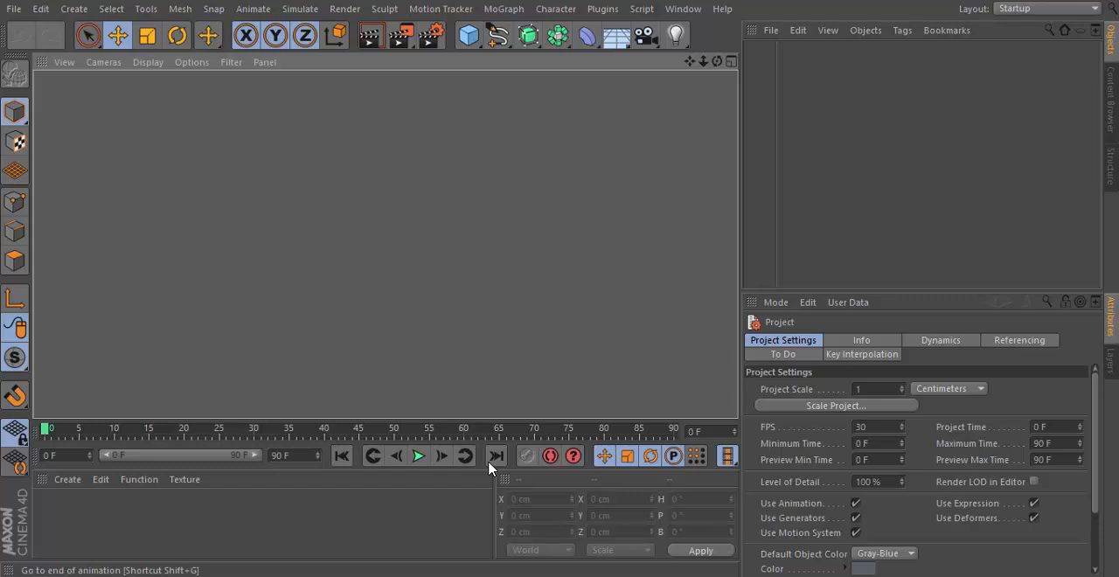
mouse_move(853, 451)
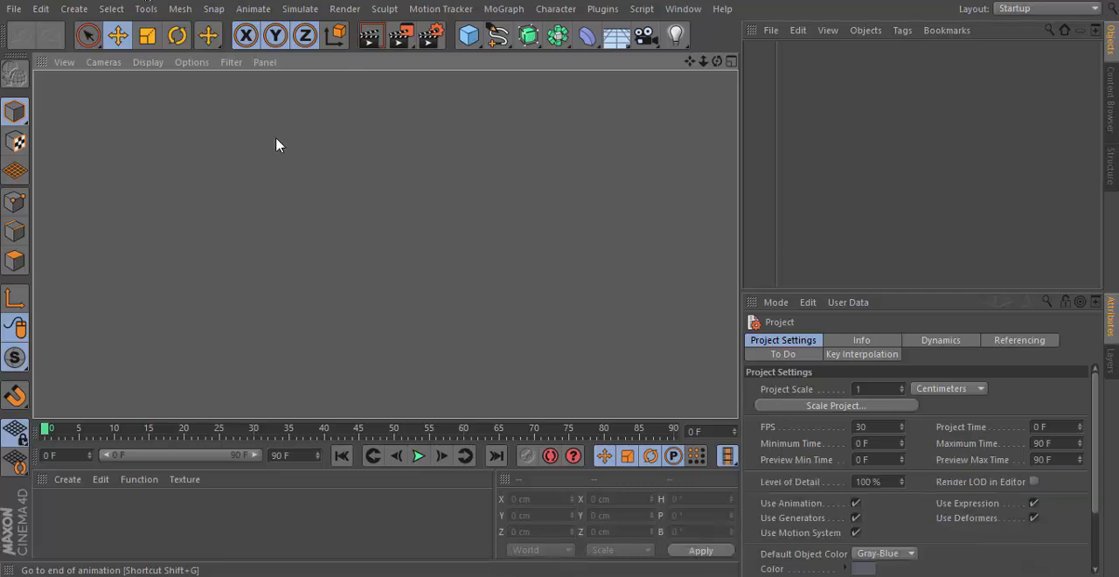
mouse_move(433, 336)
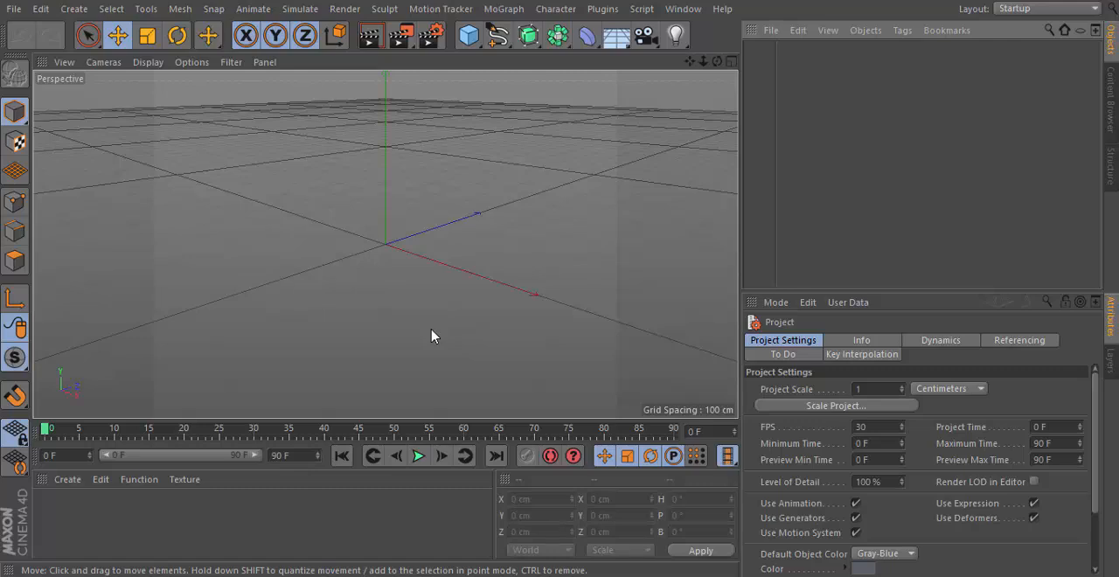
- Bring up the primitives palette from the Cube icon
left_click(467, 35)
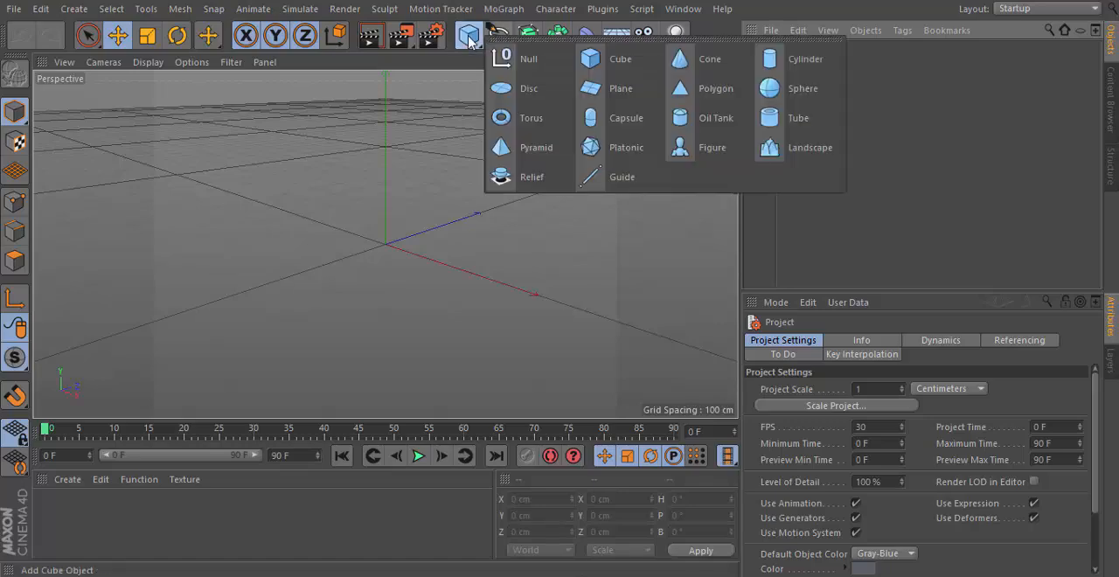
- Add a 400 cm plane and orbit around it to view it
left_click(619, 87)
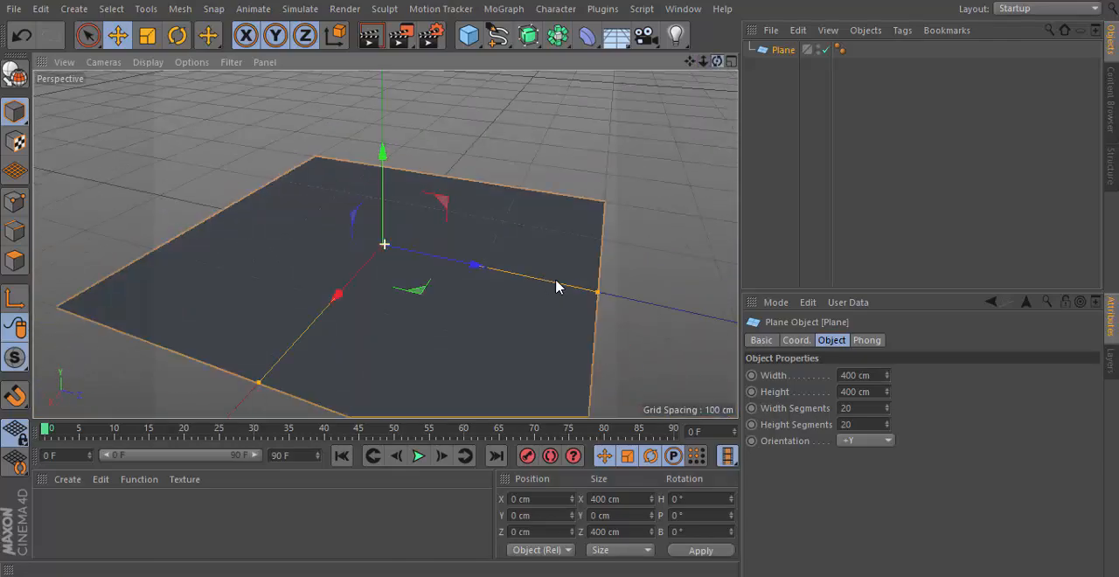
left_click_drag(560, 286, 481, 255)
type("100")
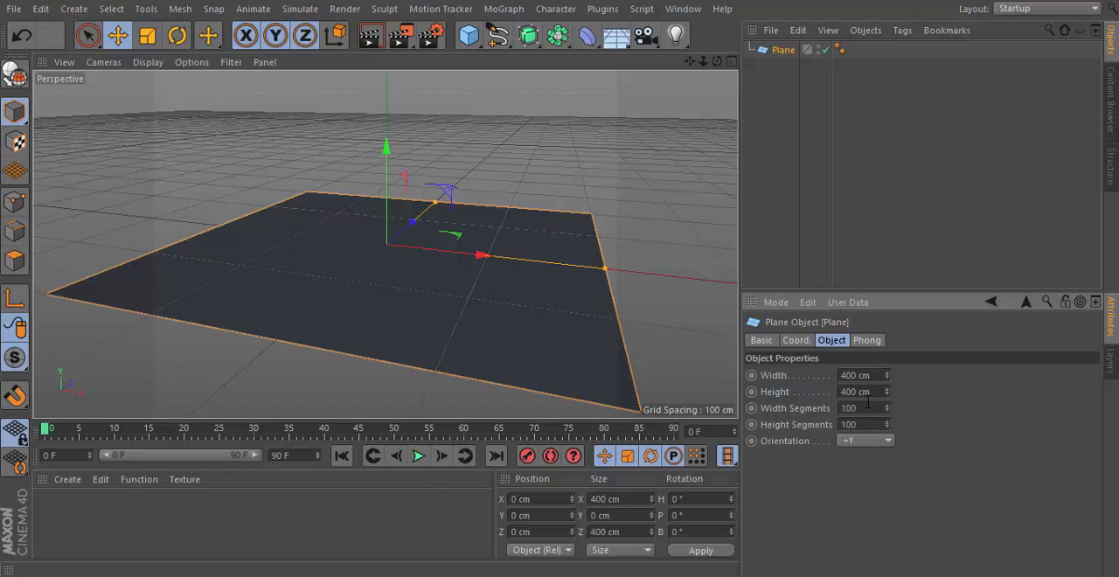
mouse_move(700, 234)
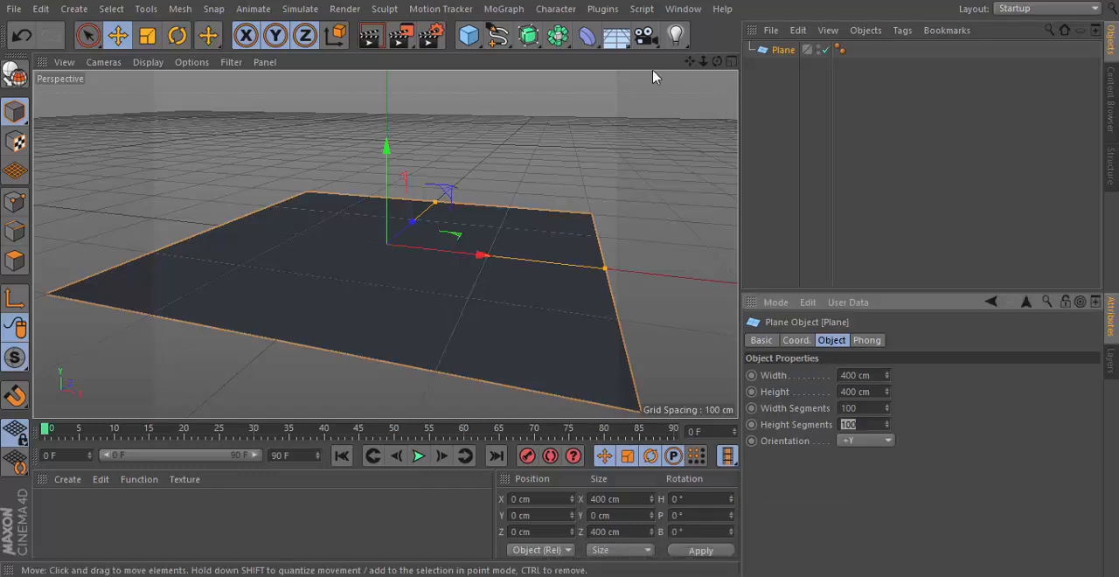
mouse_move(753, 84)
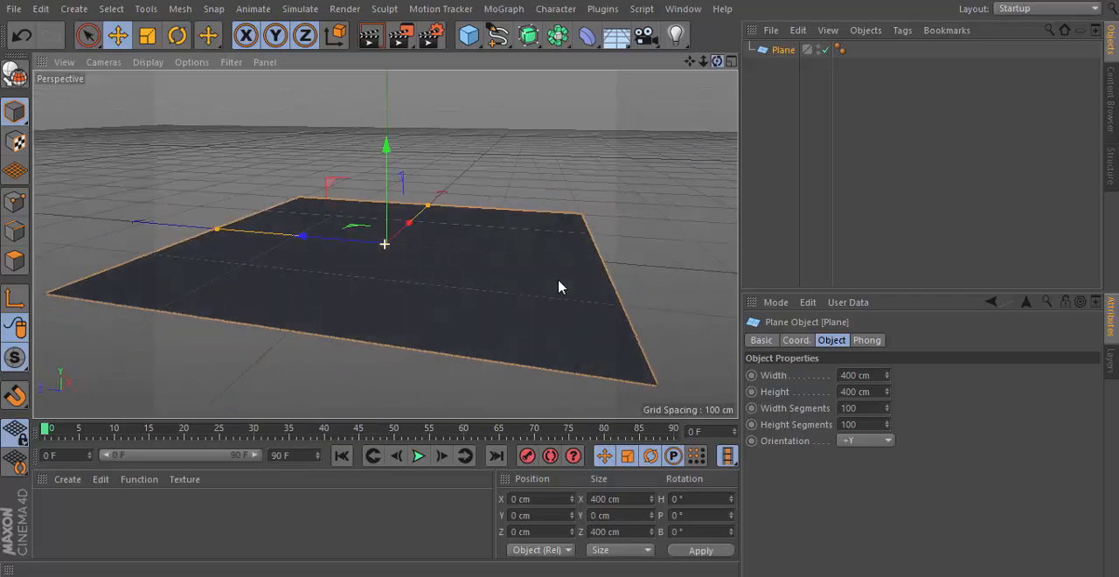
- Add a Displacer deformer from the deformer palette
left_click(591, 38)
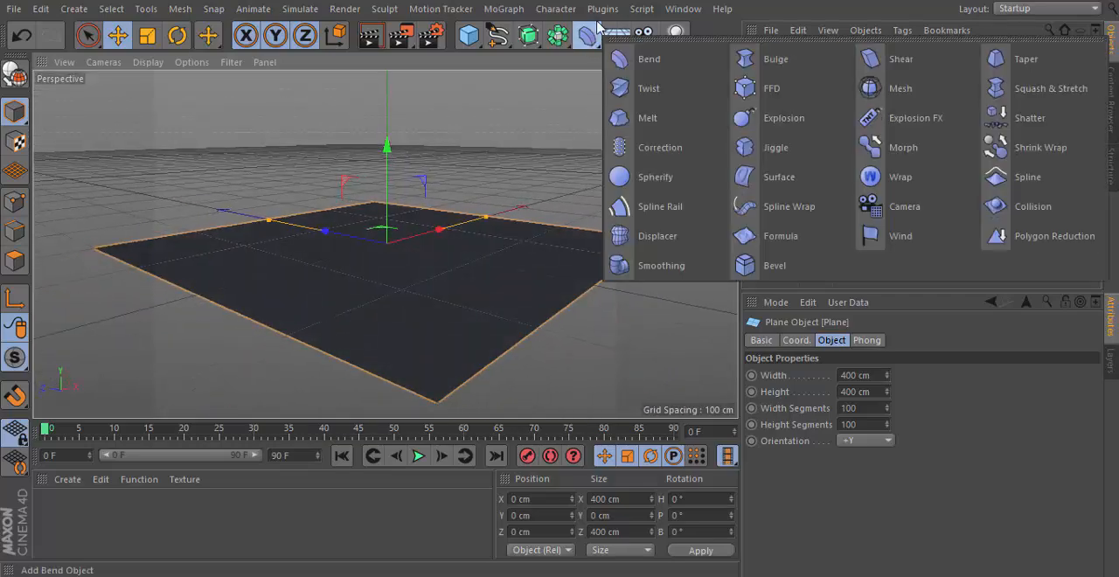
left_click(586, 35)
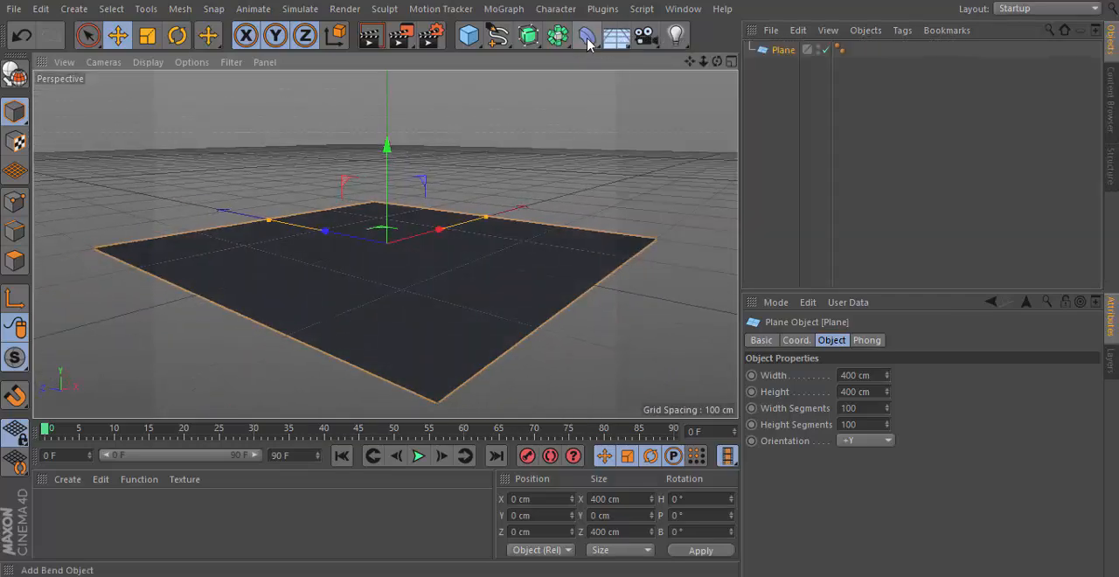
left_click(586, 35)
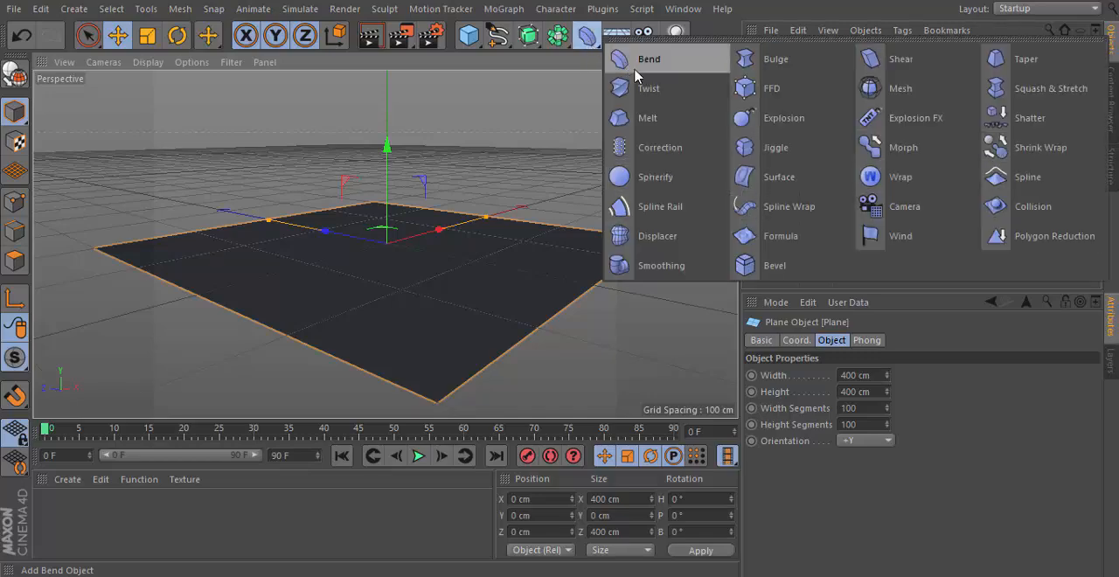
mouse_move(689, 235)
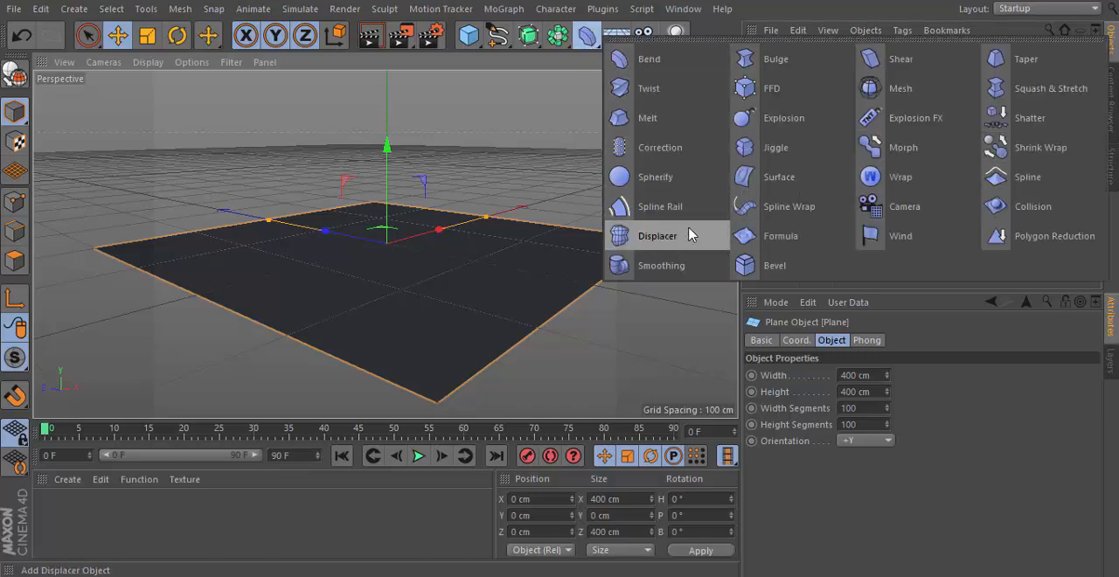
left_click(658, 234)
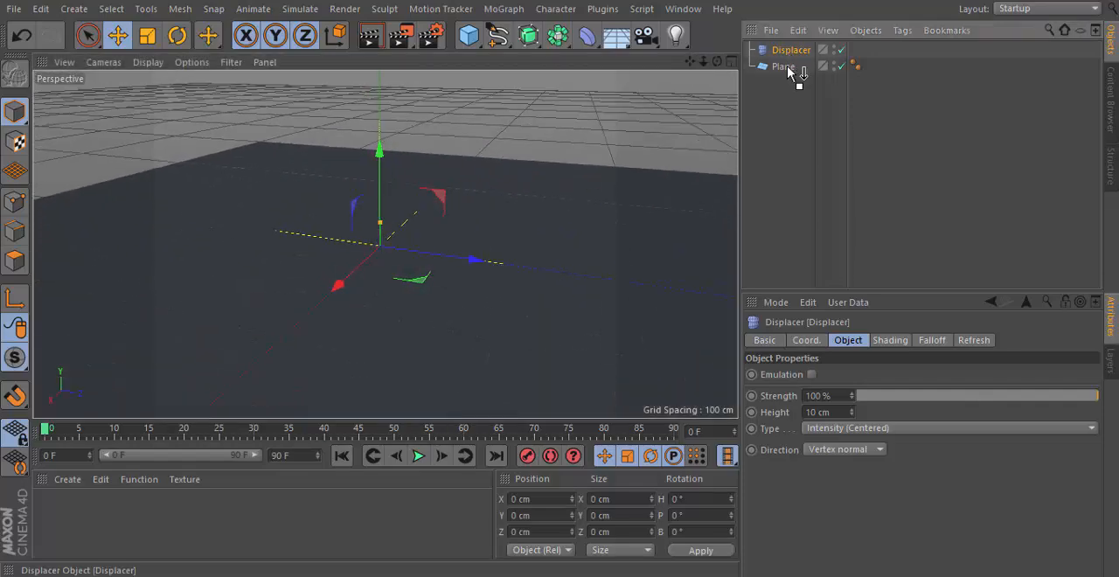
- Nest the Displacer under the plane and rename the plane Ocean
left_click_drag(790, 49, 783, 66)
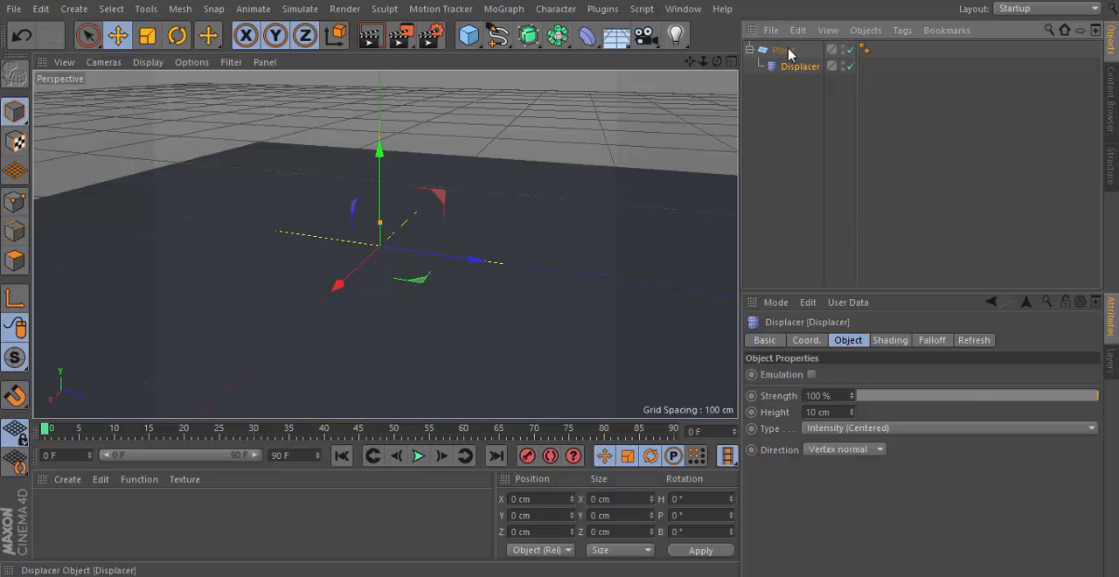
left_click(783, 49)
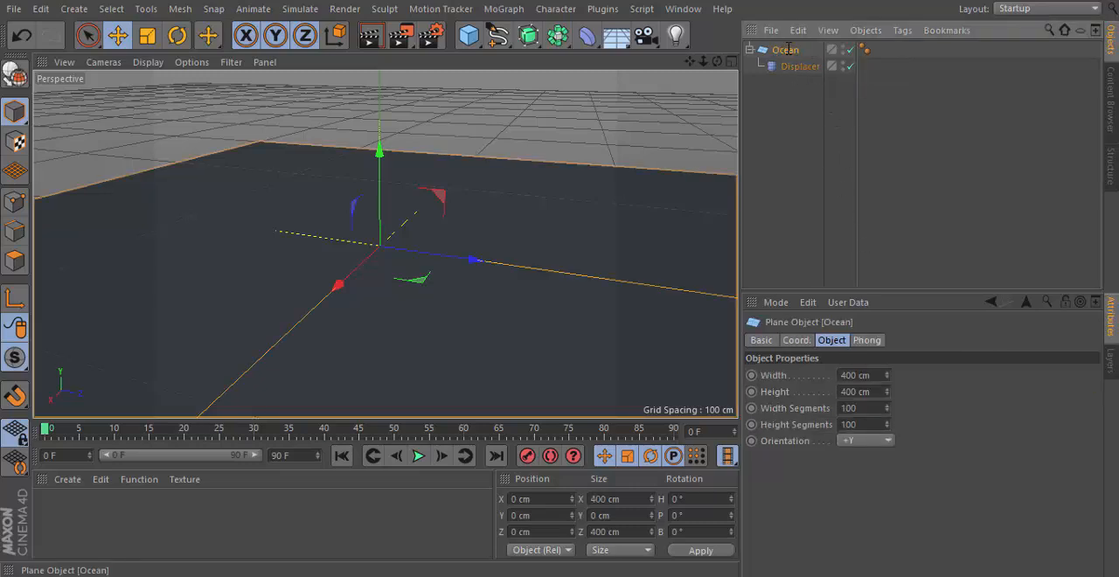
left_click(800, 67)
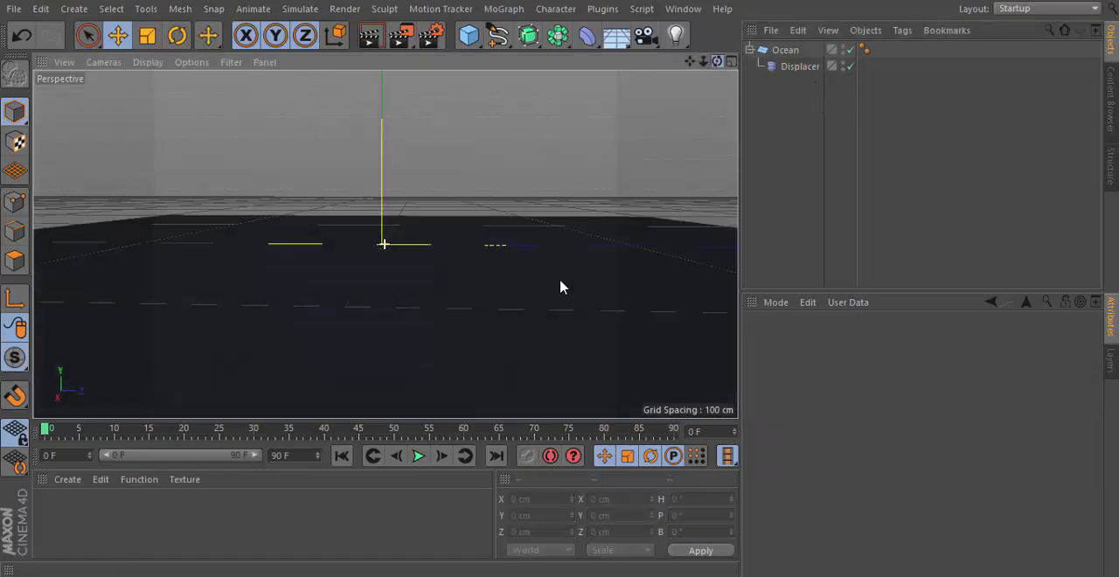
left_click(801, 67)
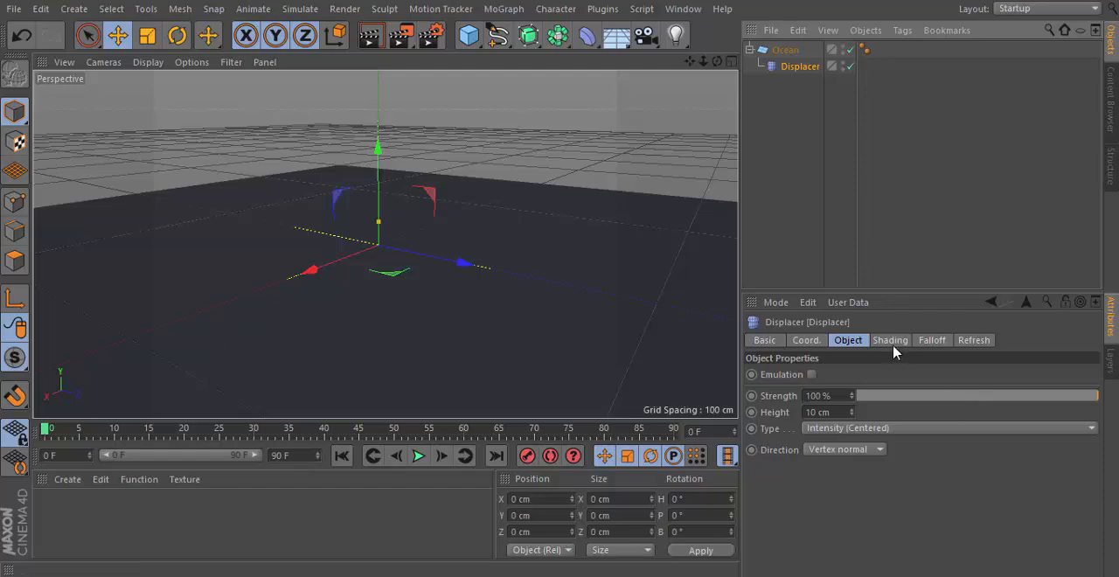
mouse_move(719, 68)
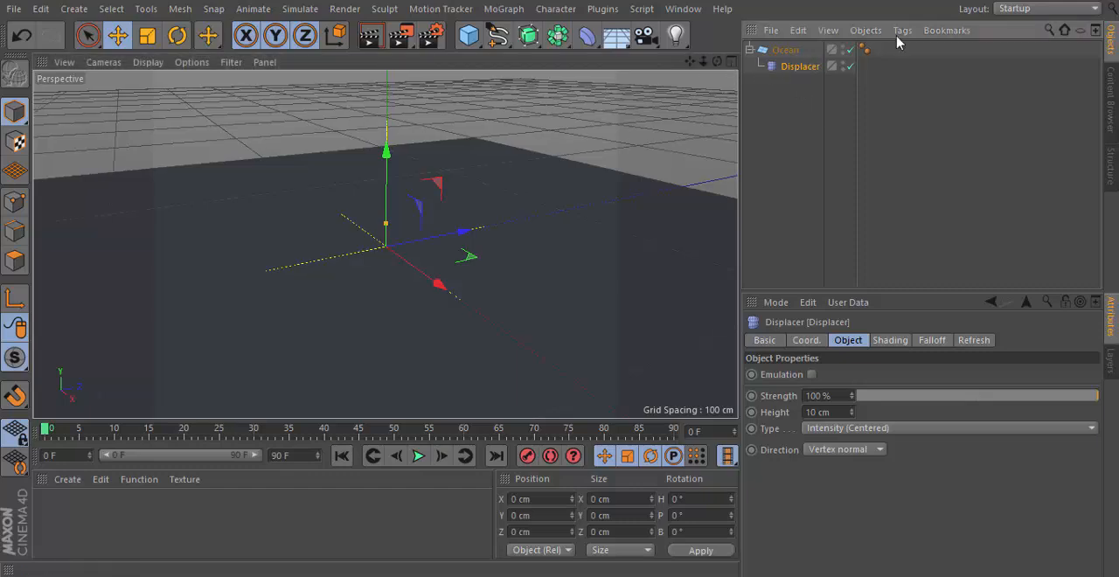
mouse_move(956, 105)
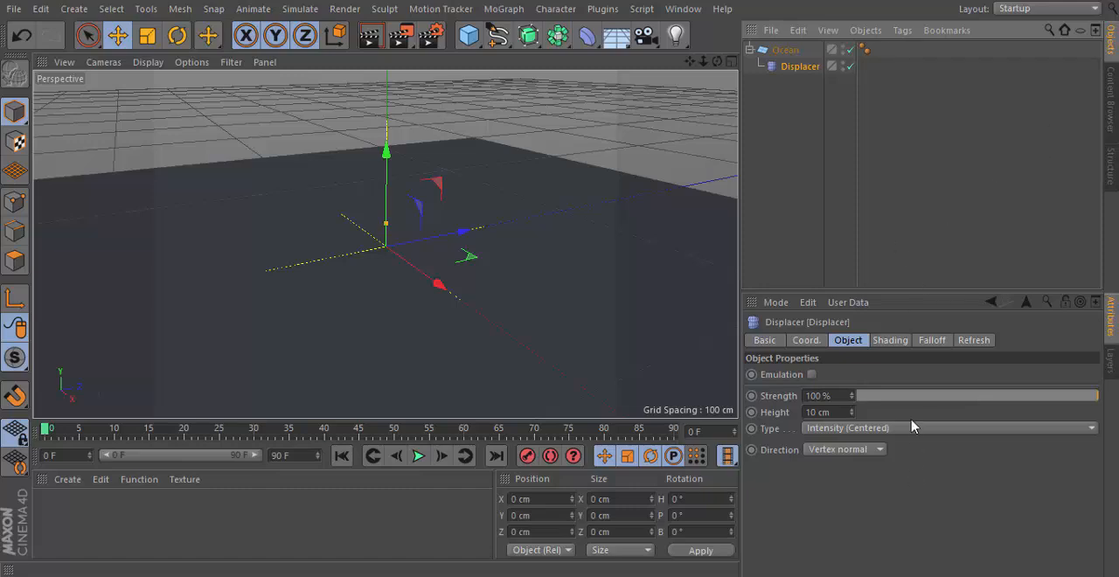
- Assign a Noise shader to the Displacer's Shading slot and enter its settings
left_click(890, 339)
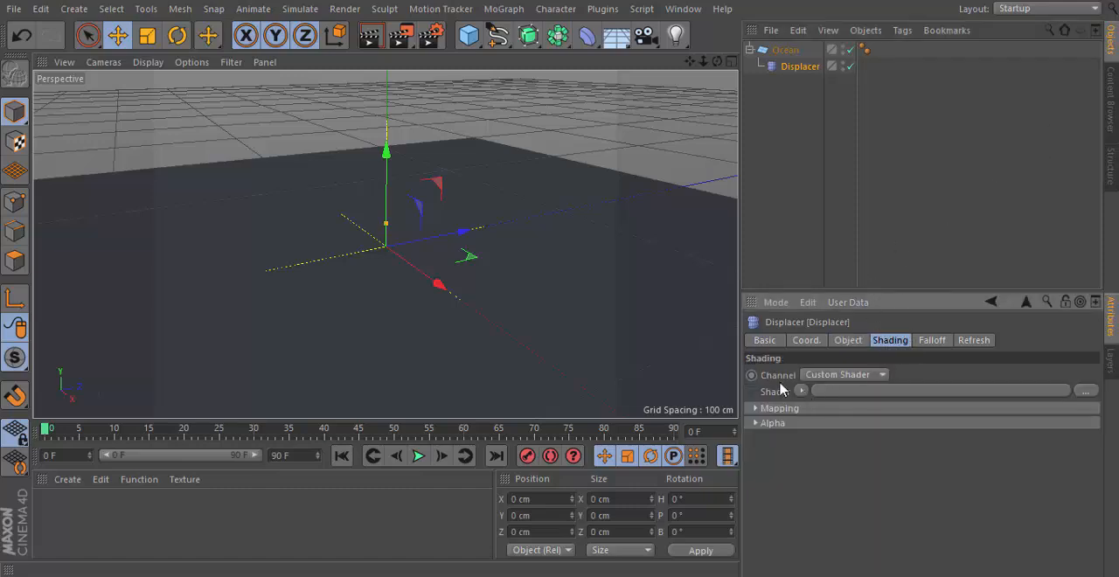
left_click(801, 391)
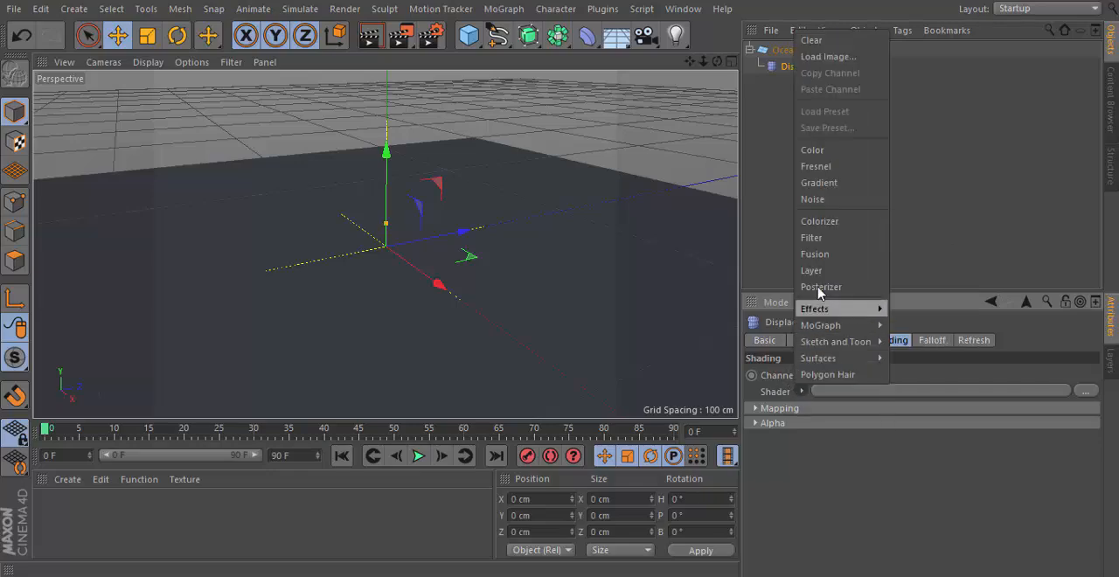
left_click(811, 200)
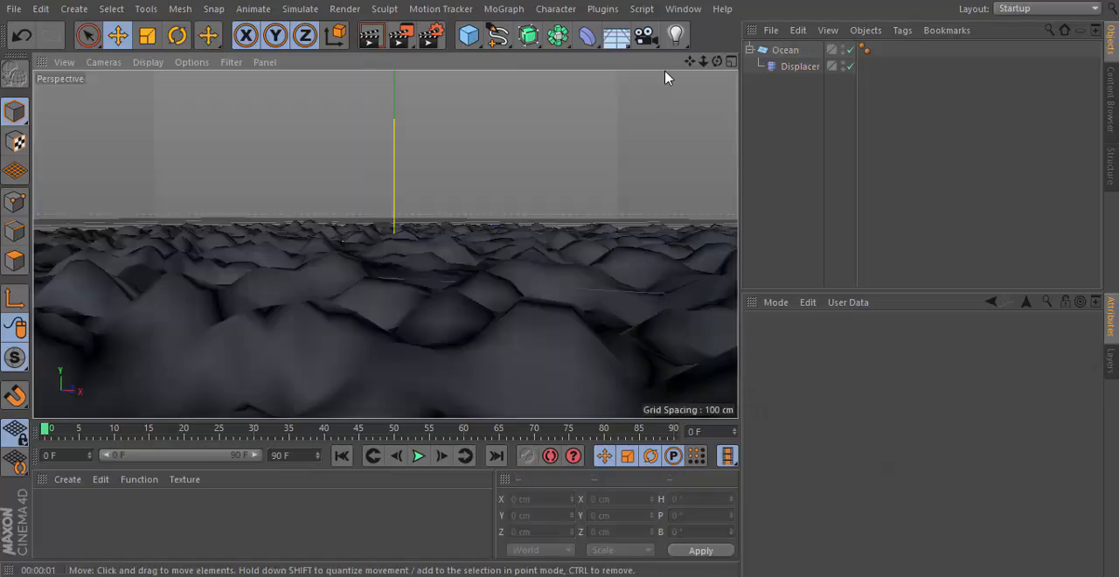
left_click(799, 66)
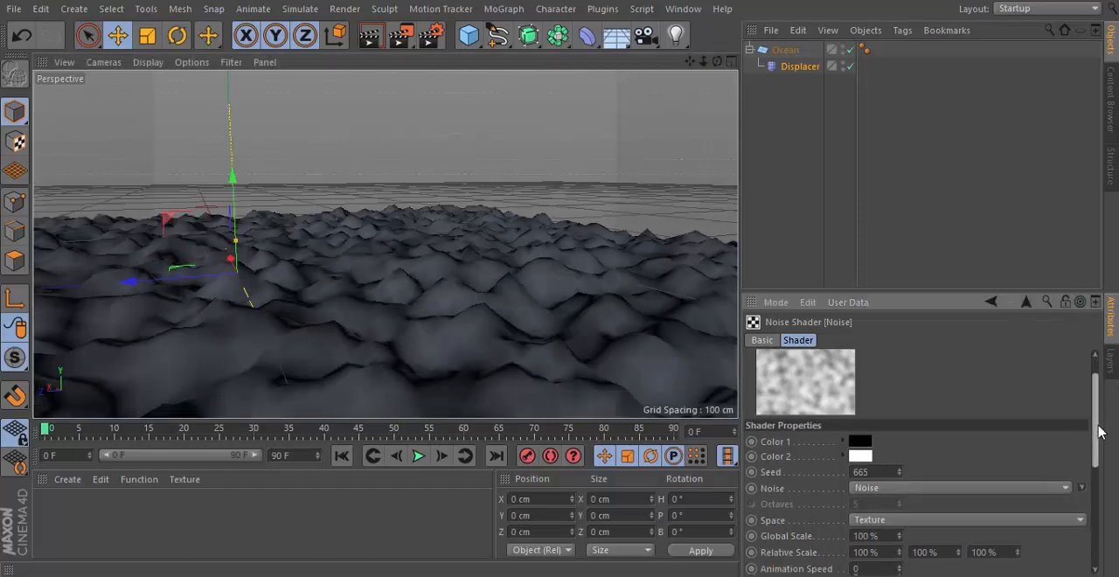
- Set the Noise shader's Global Scale to 600 %
scroll("down", 3)
type("300")
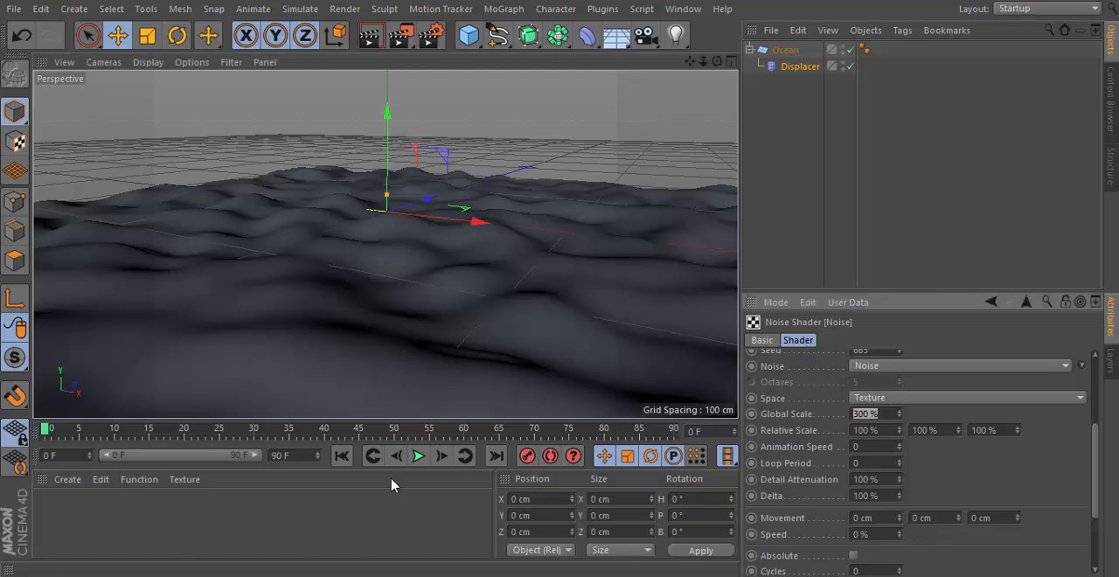
type("600 %")
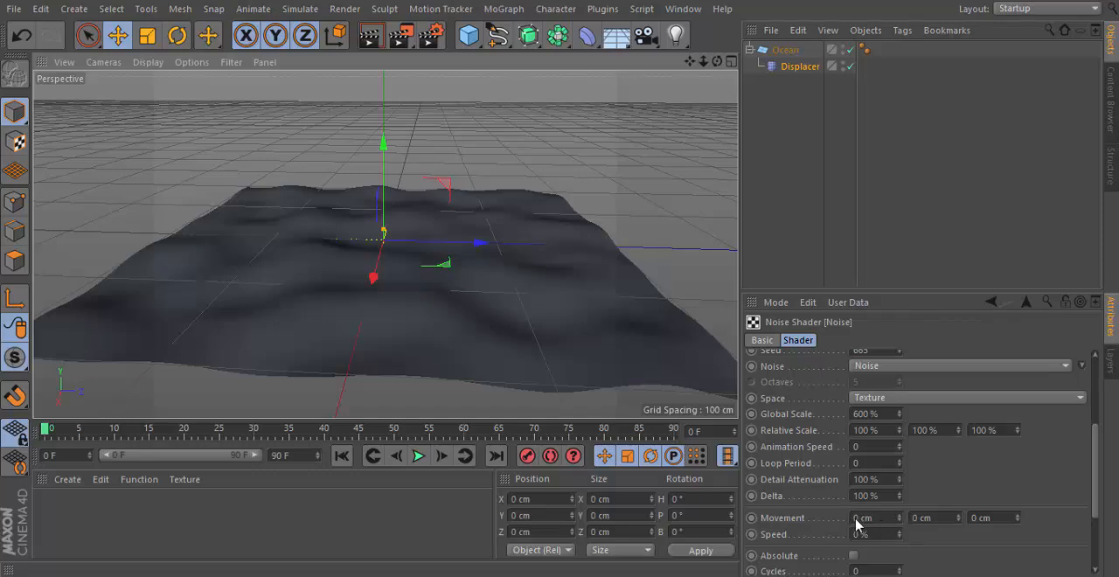
- Give the Noise a 0.5% Speed and 1 cm / -1 cm Movement to animate it
scroll("down", 3)
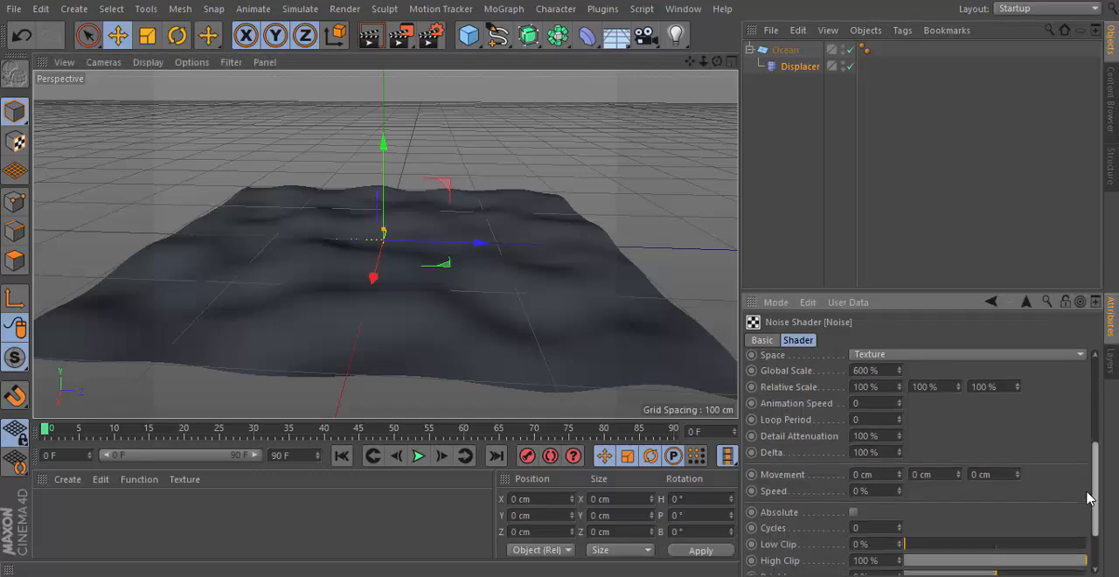
scroll("down", 3)
type("0.5")
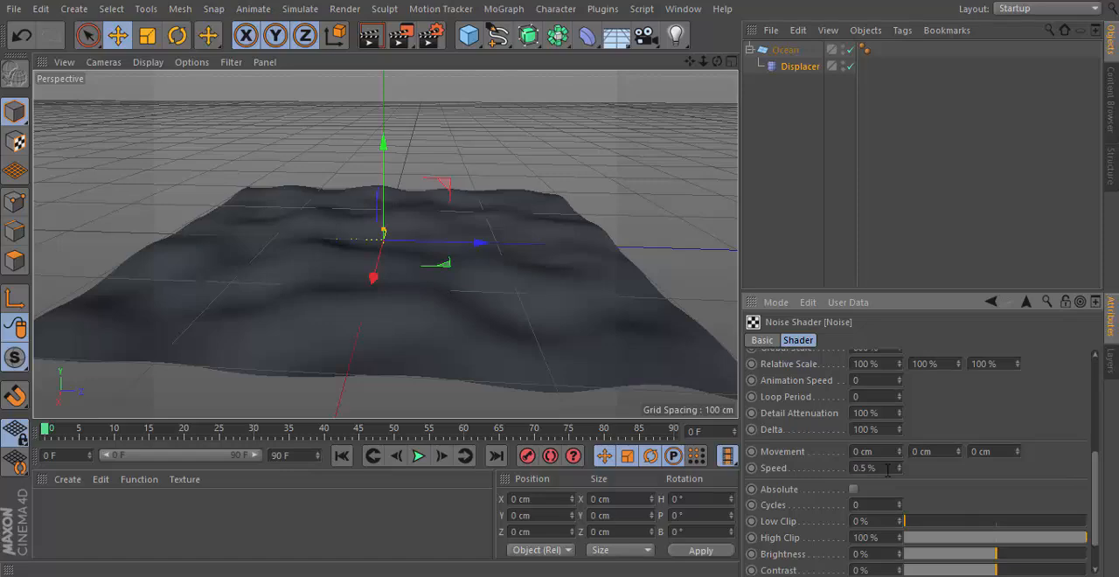
left_click(871, 451)
type("1")
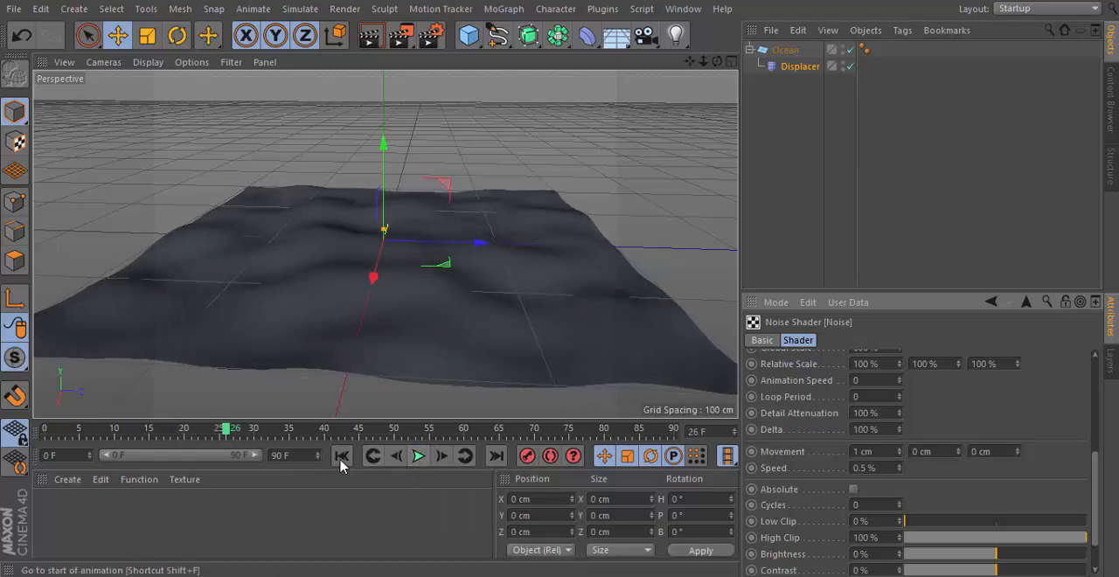
- Play the timeline from the first frame to watch the waves ripple, then stop
left_click(343, 455)
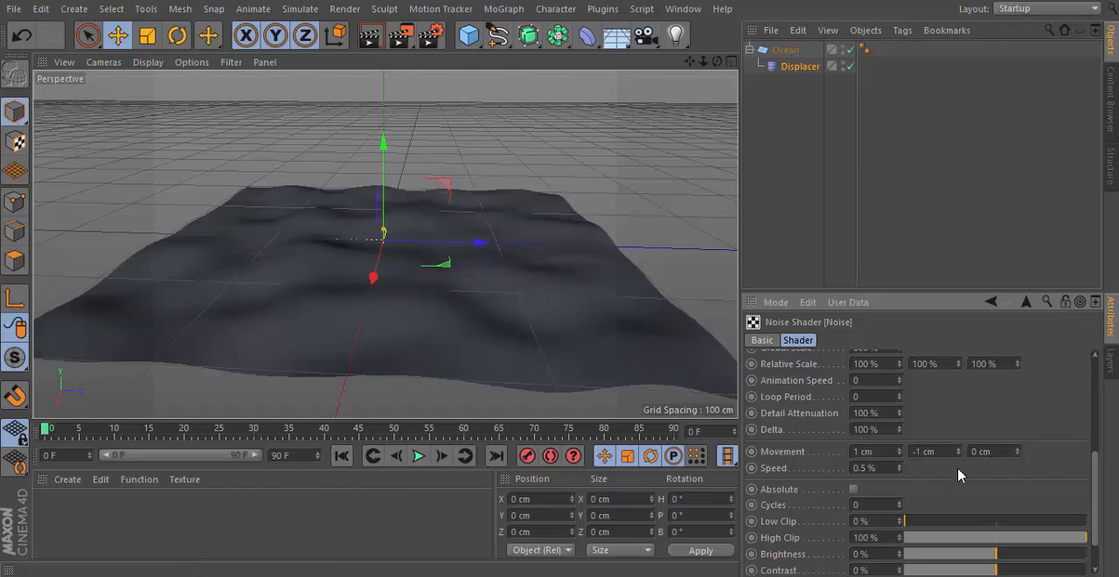
left_click(412, 456)
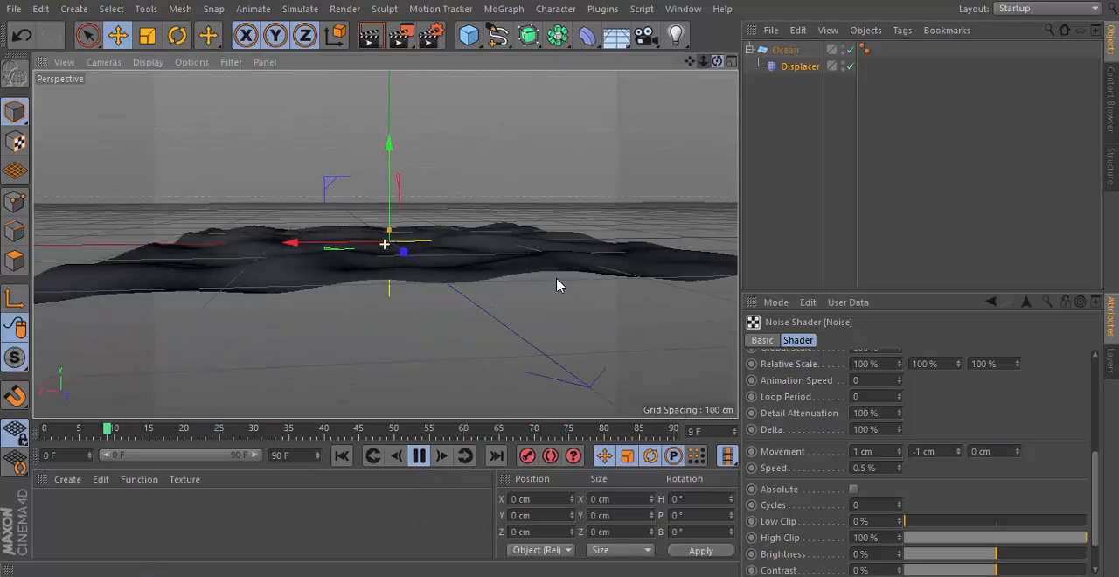
left_click(418, 454)
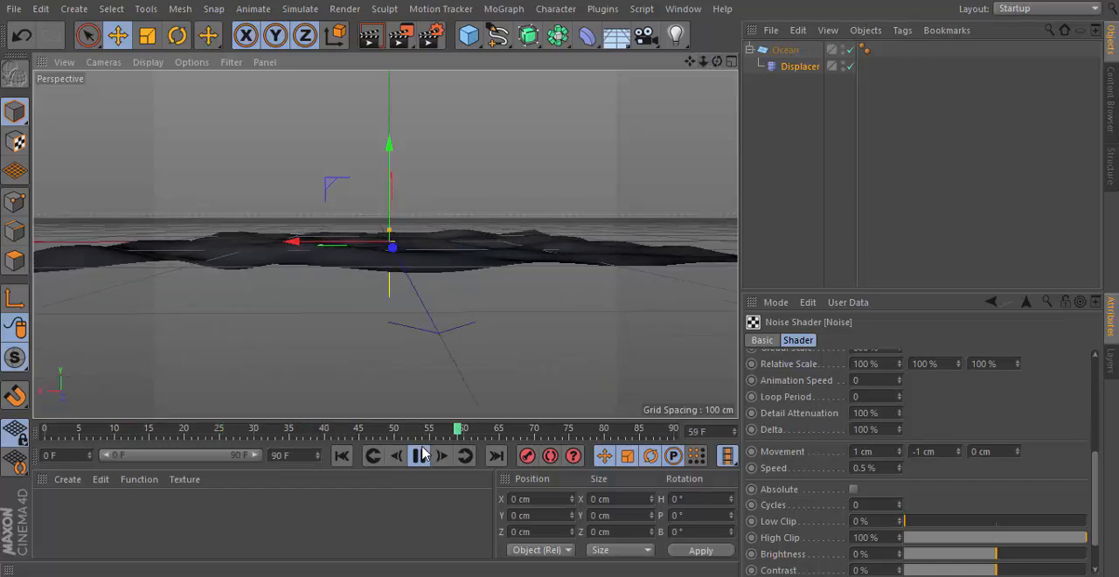
left_click(419, 454)
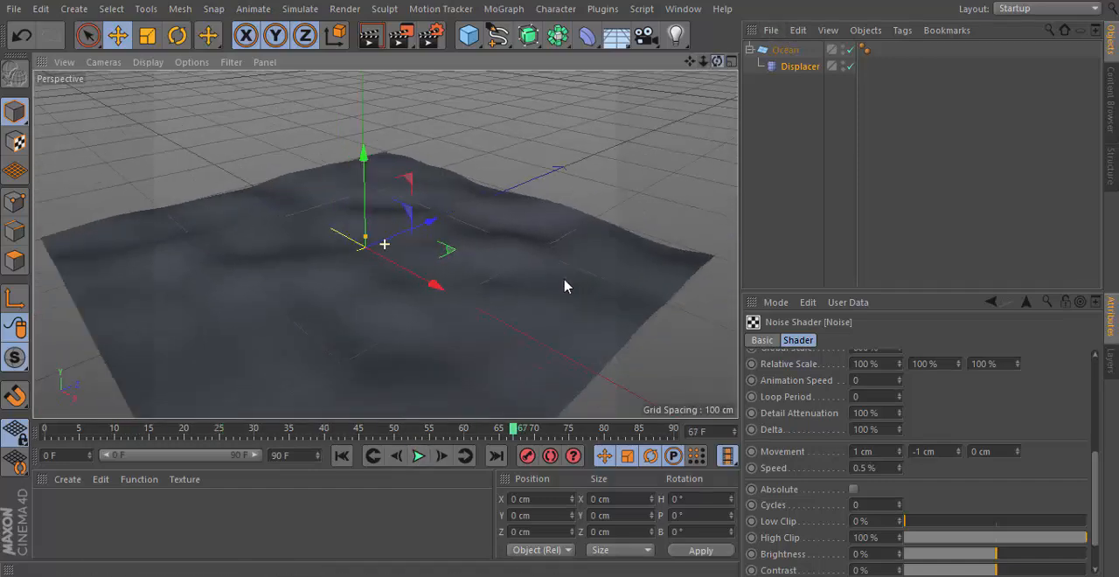
left_click(416, 454)
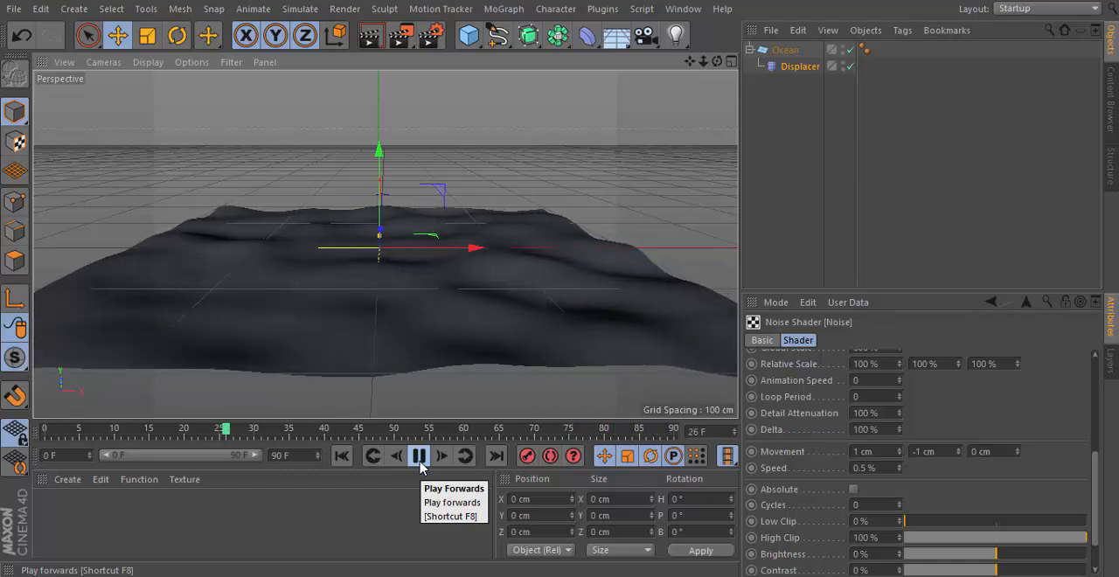
left_click(417, 455)
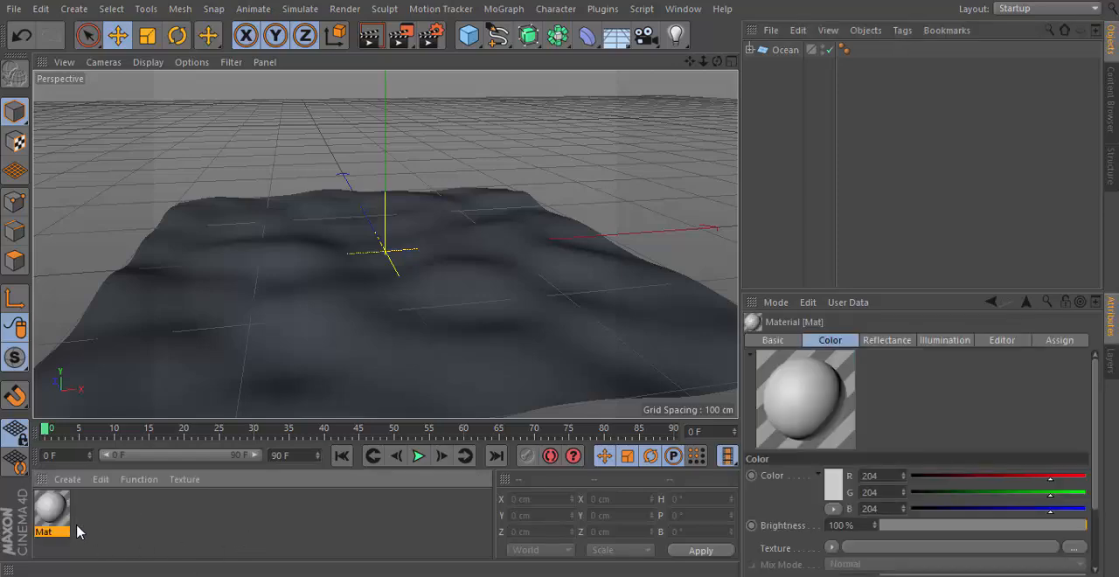
- Create a new material and rename it Water
double_click(54, 507)
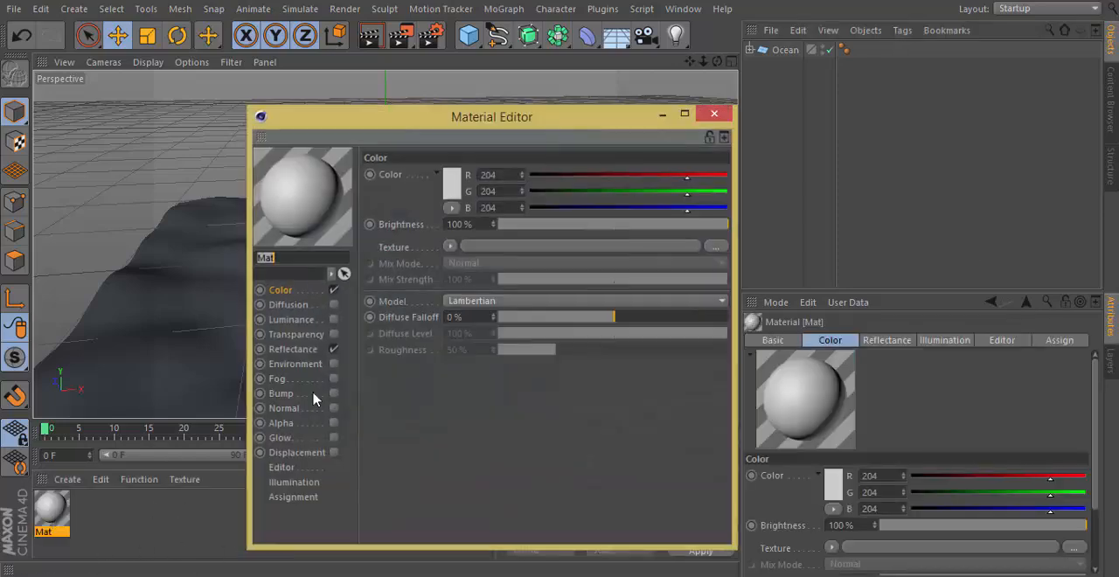
left_click(714, 112)
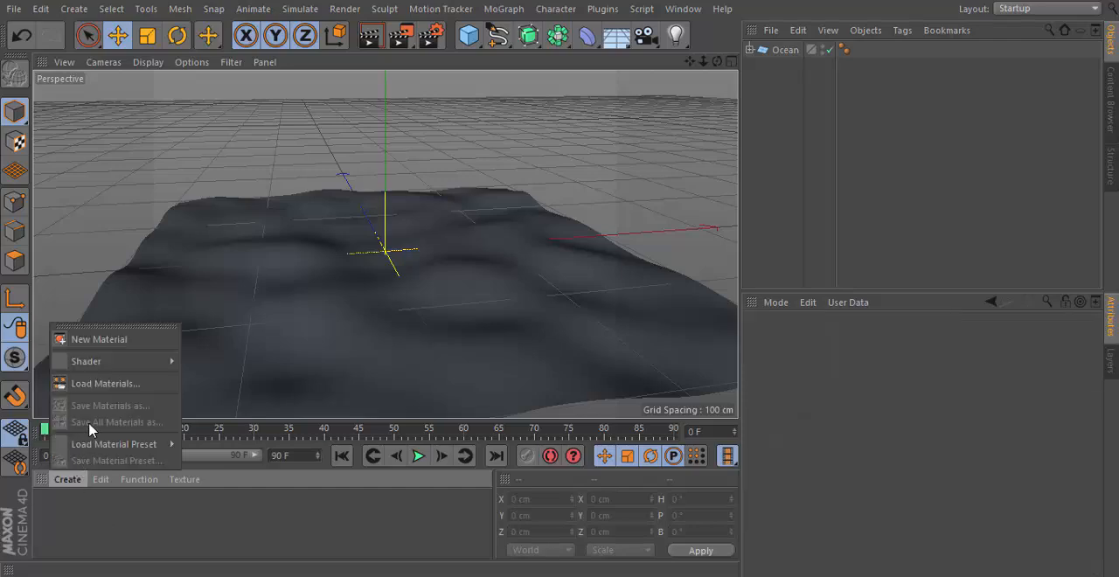
mouse_move(95, 367)
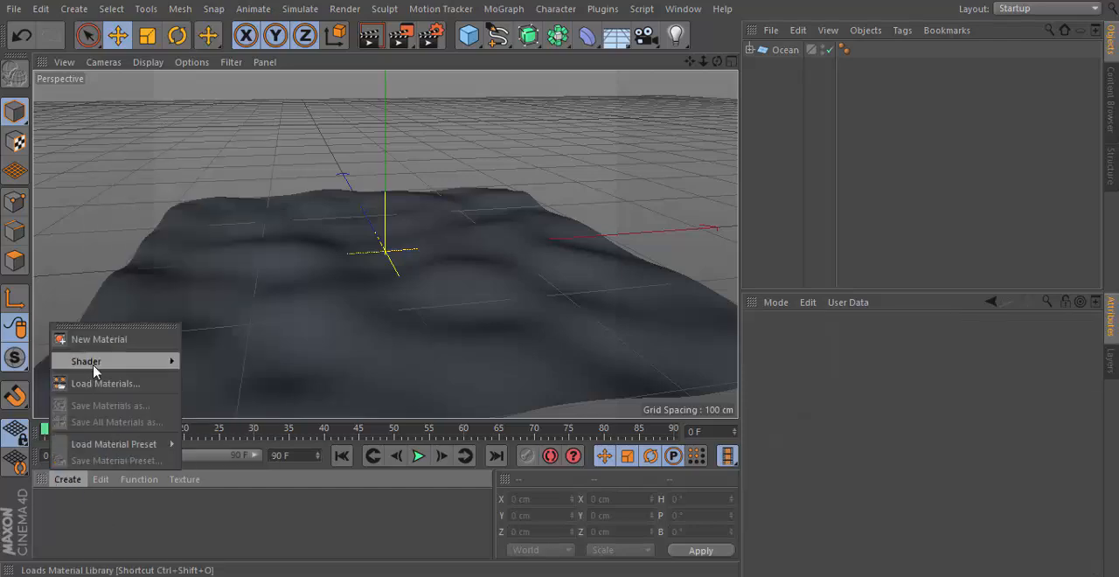
left_click(98, 339)
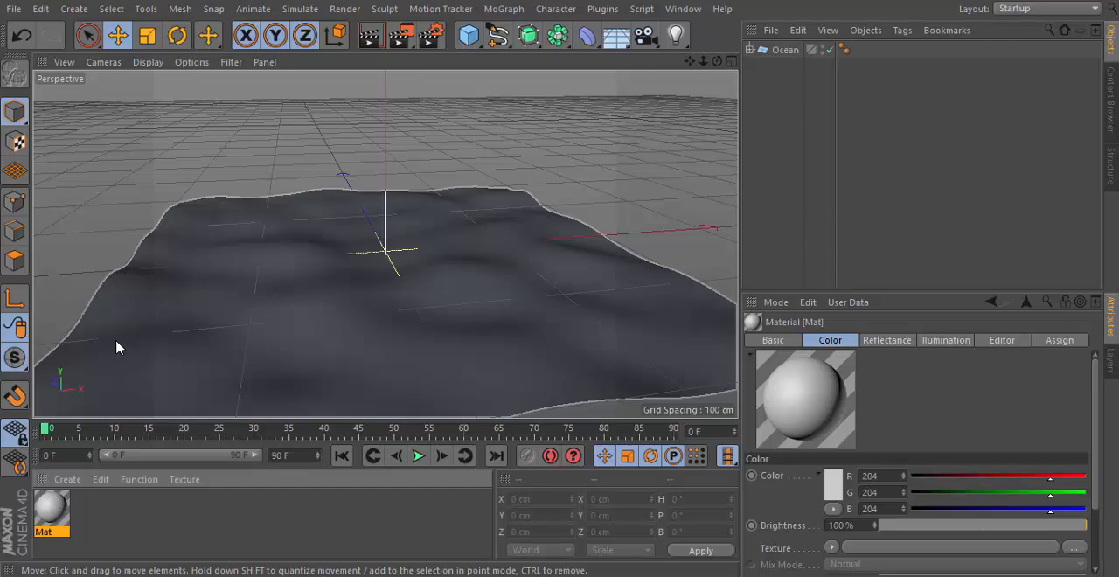
mouse_move(56, 437)
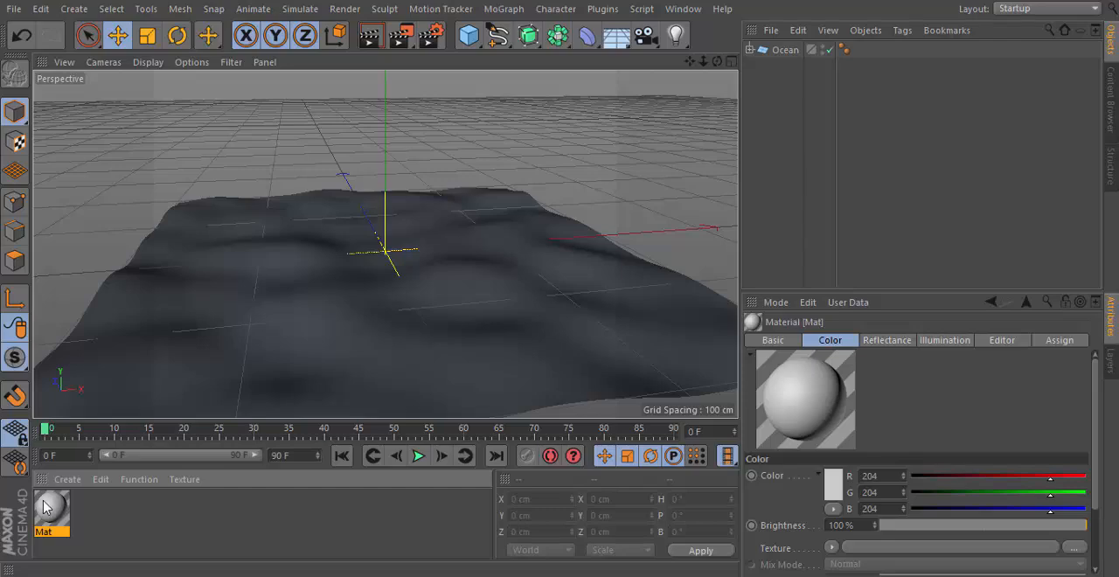
double_click(52, 517)
type("Water")
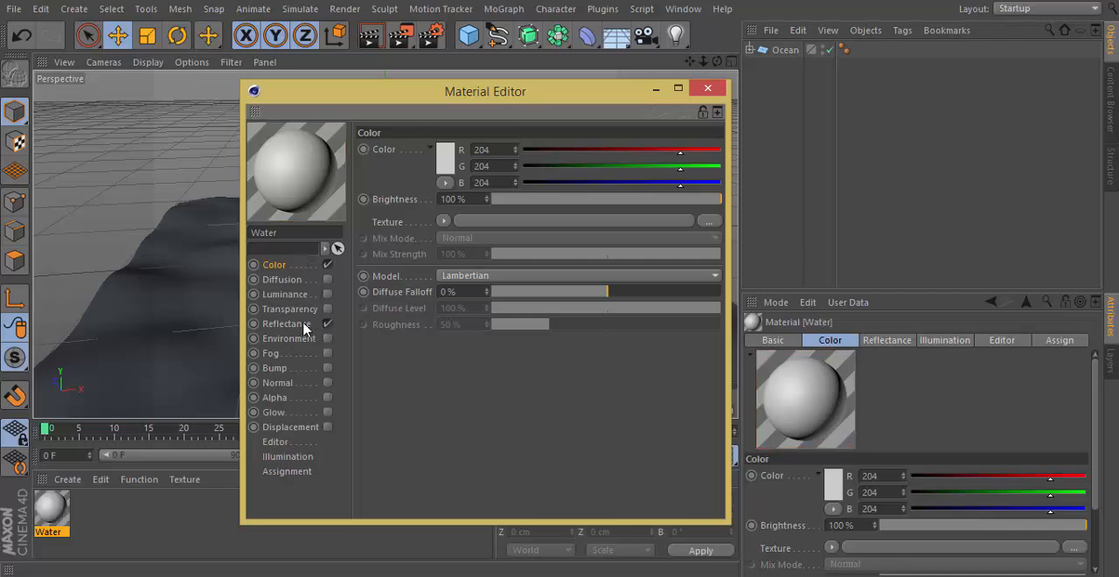
- Colour Water deep blue (RGB 0/31/121) with a 1% luminance glow
left_click(285, 323)
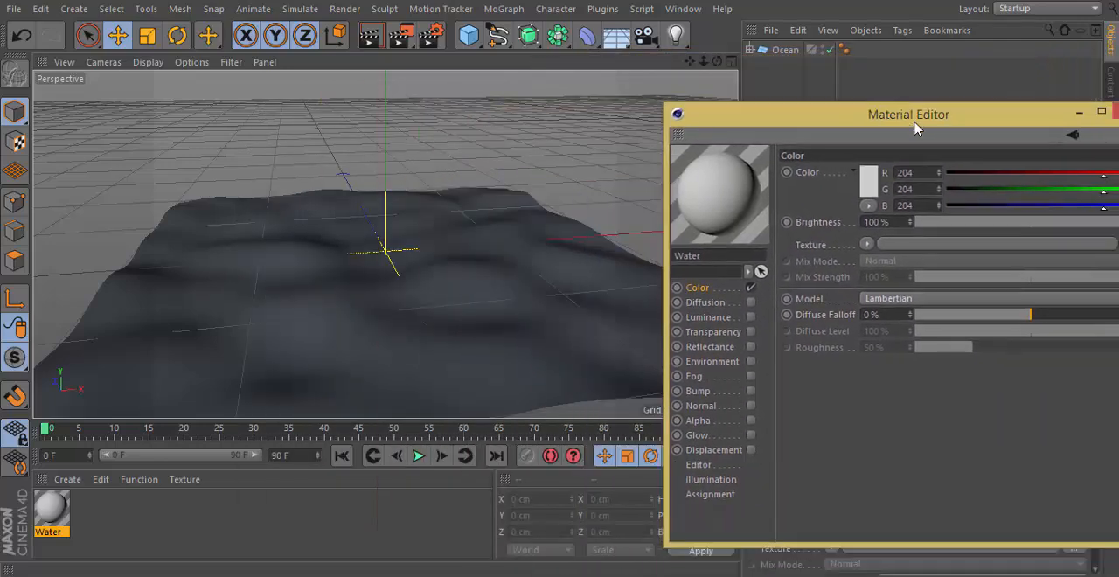
left_click_drag(909, 115, 690, 154)
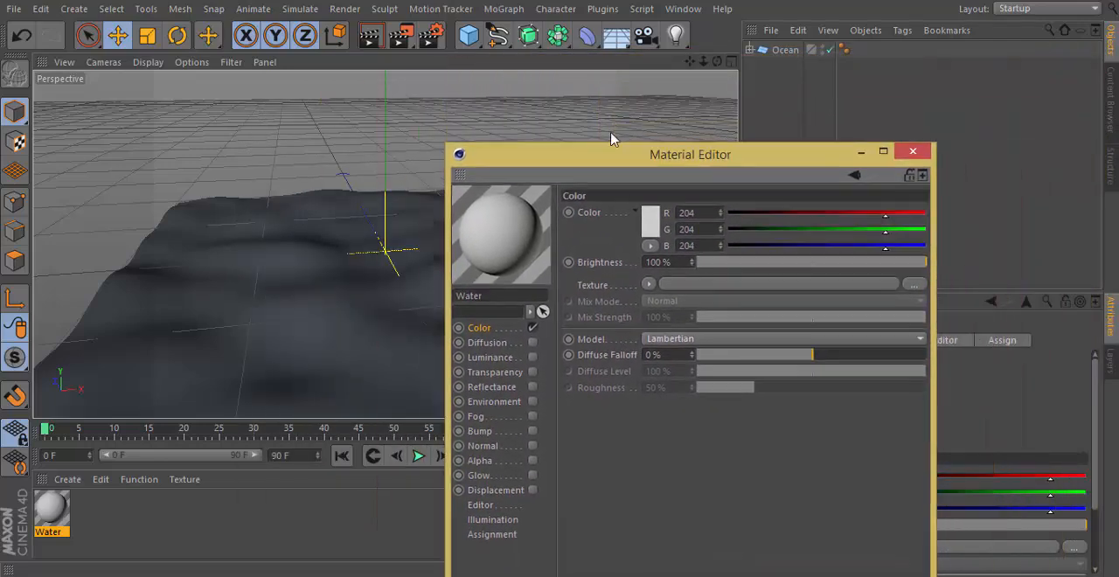
left_click_drag(689, 154, 907, 139)
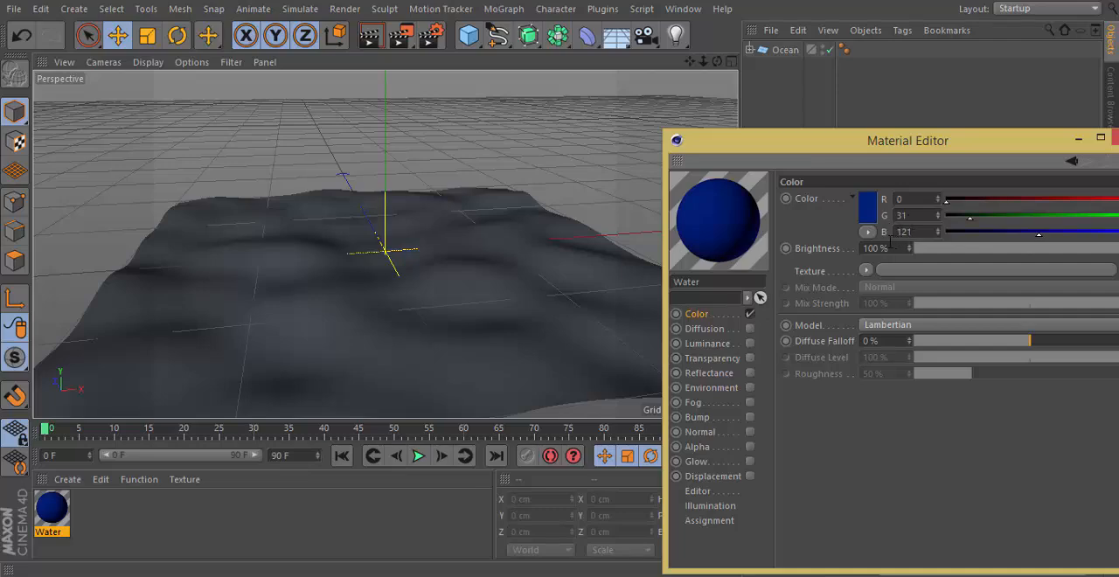
mouse_move(750, 345)
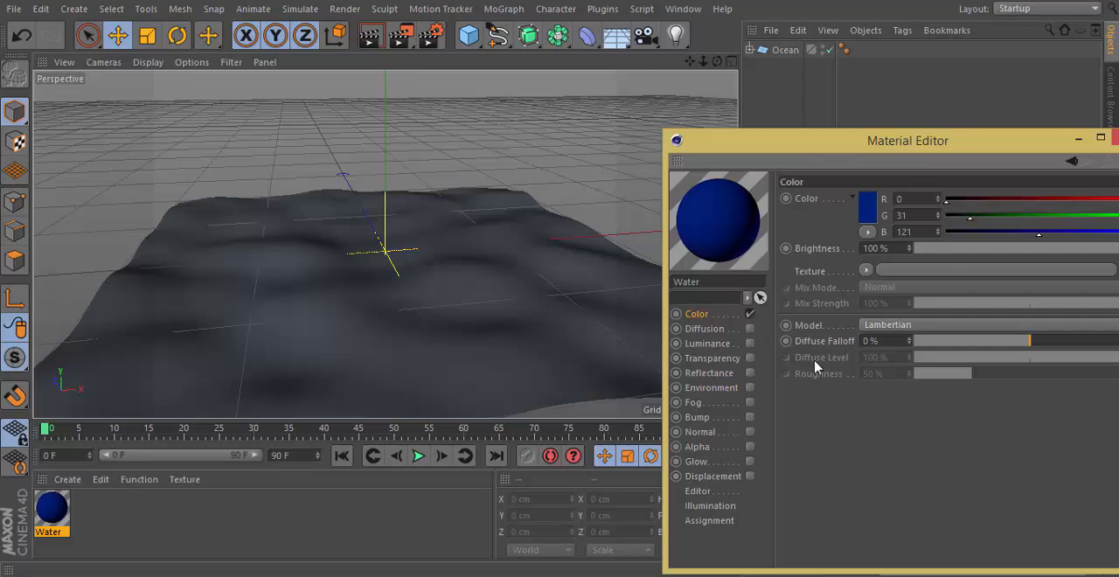
mouse_move(750, 350)
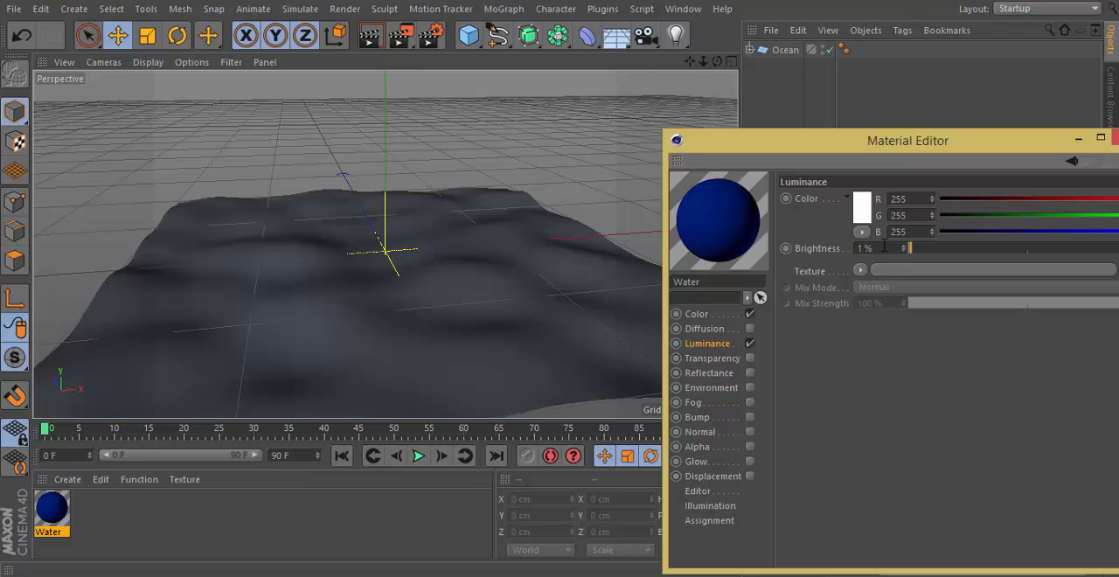
mouse_move(773, 98)
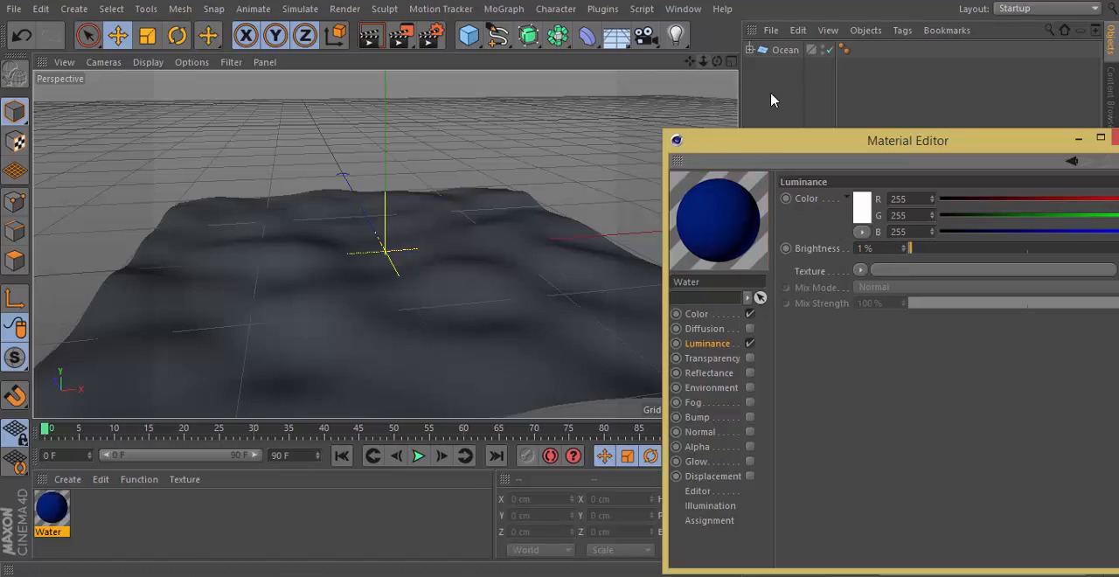
- Enable Reflectance on Water and add a Reflection (Legacy) layer with Default Specular
left_click(710, 372)
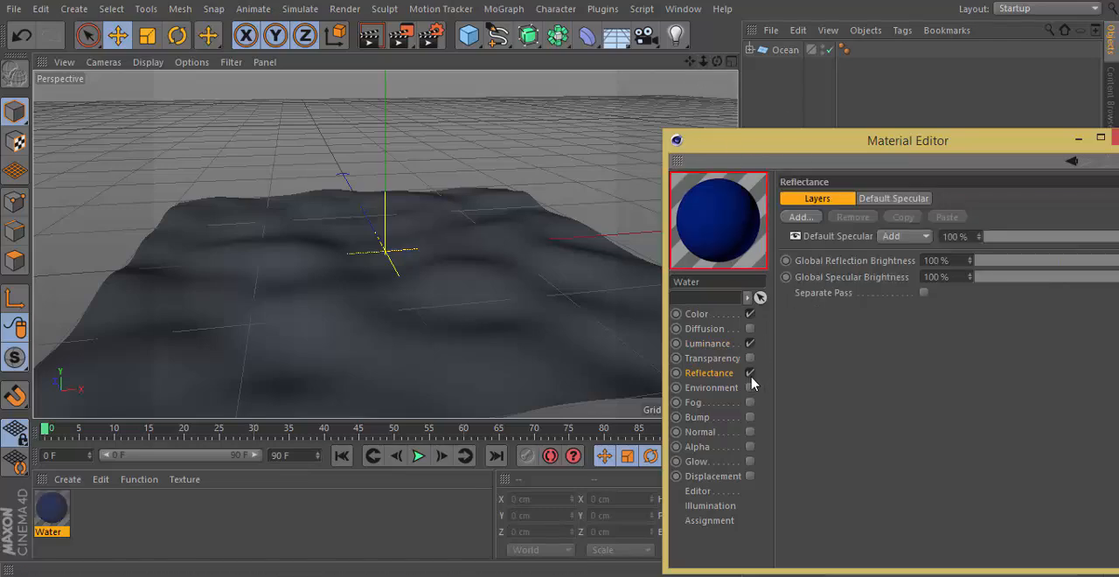
left_click(750, 372)
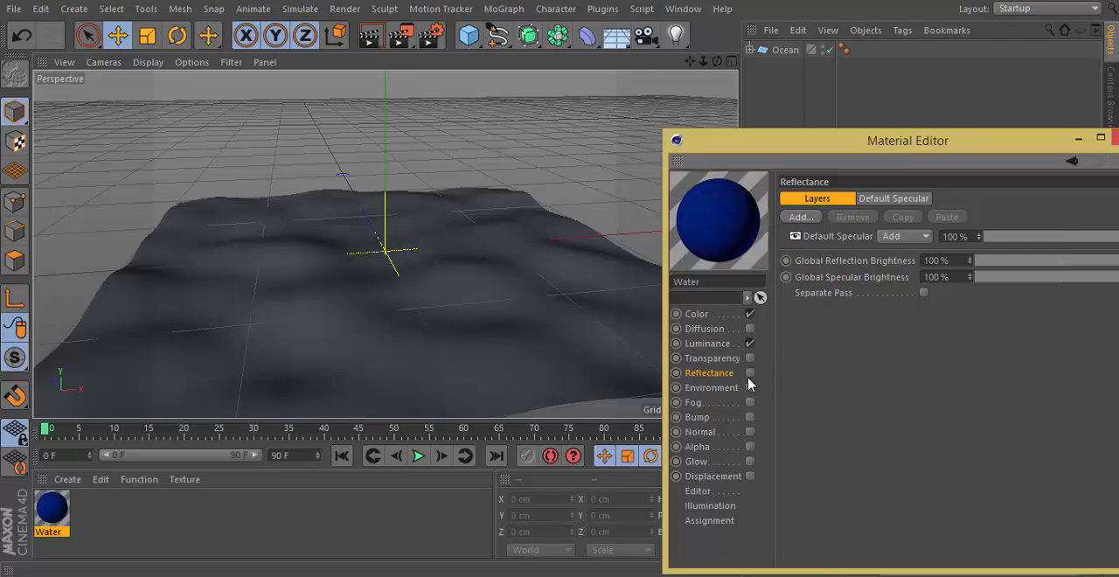
left_click(893, 198)
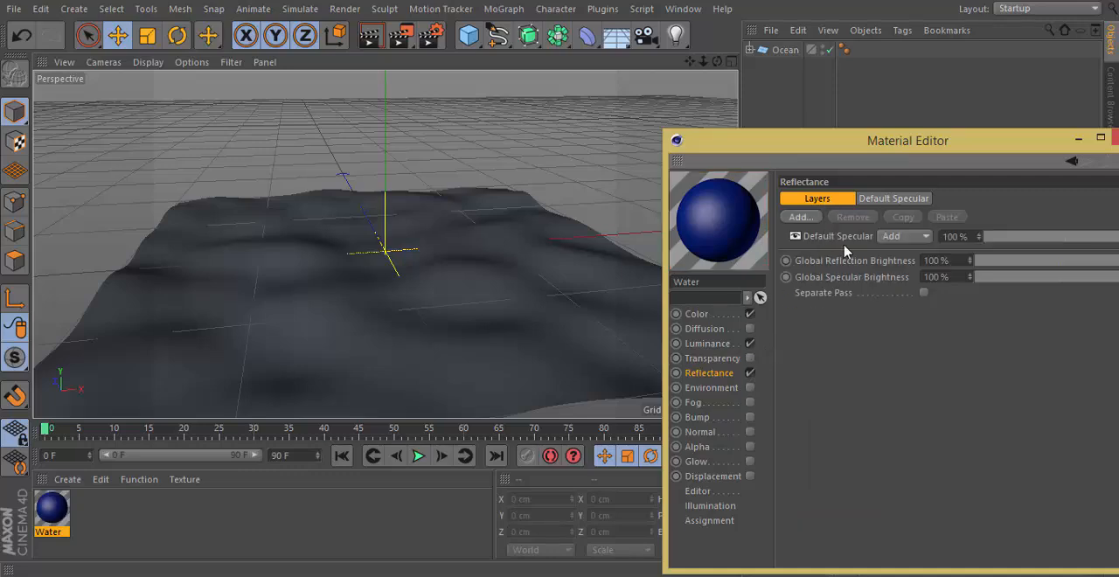
left_click(799, 217)
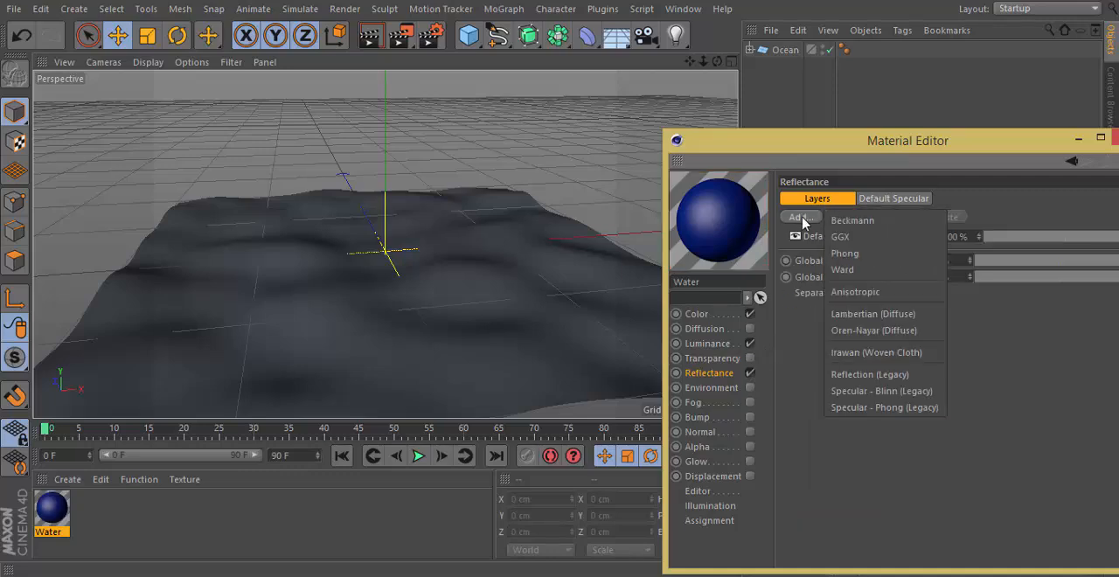
left_click(870, 374)
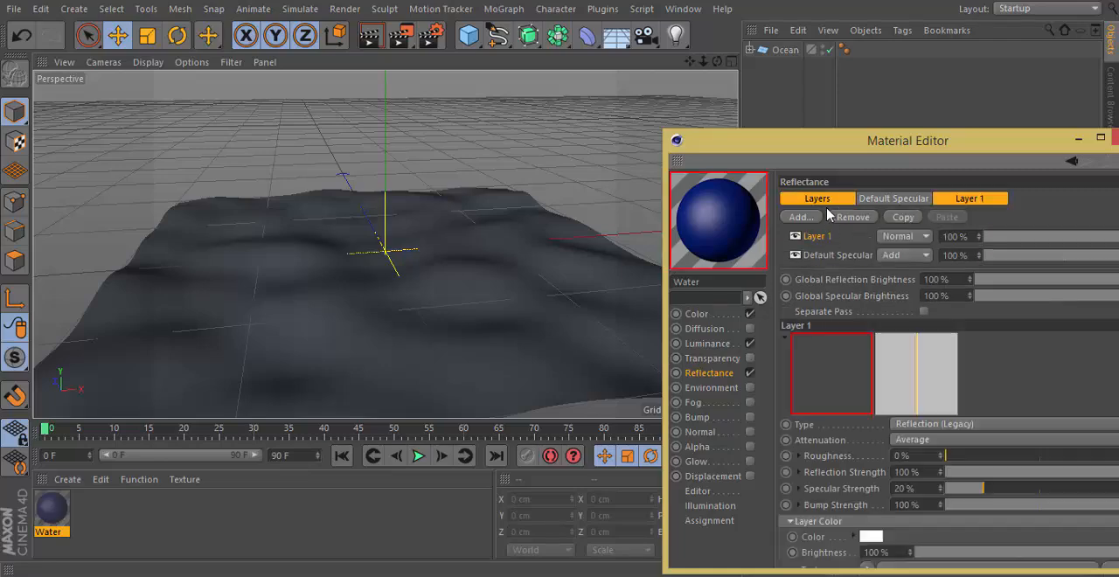
left_click(893, 198)
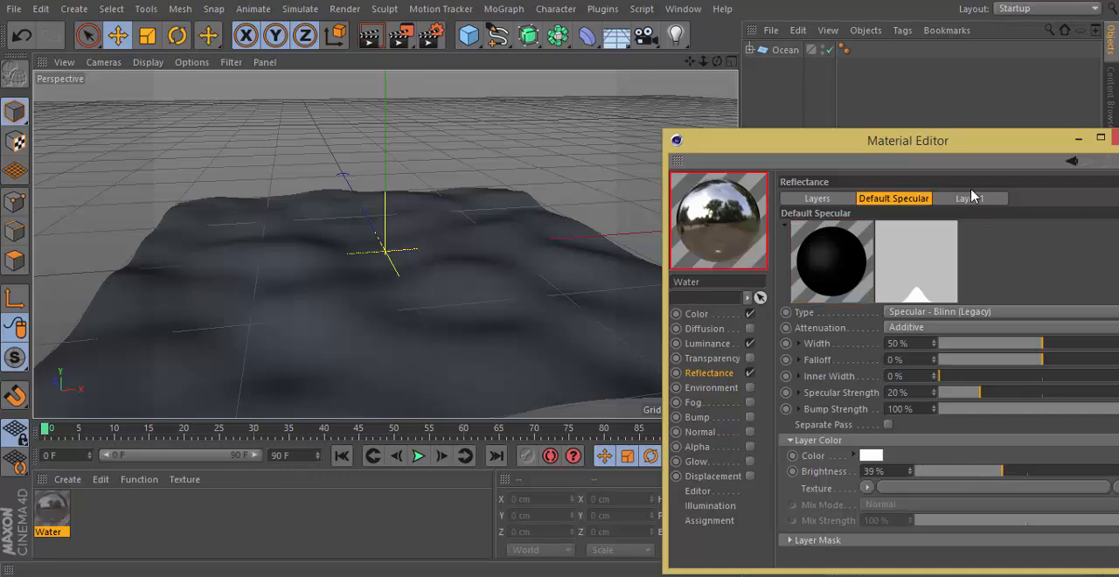
left_click(968, 198)
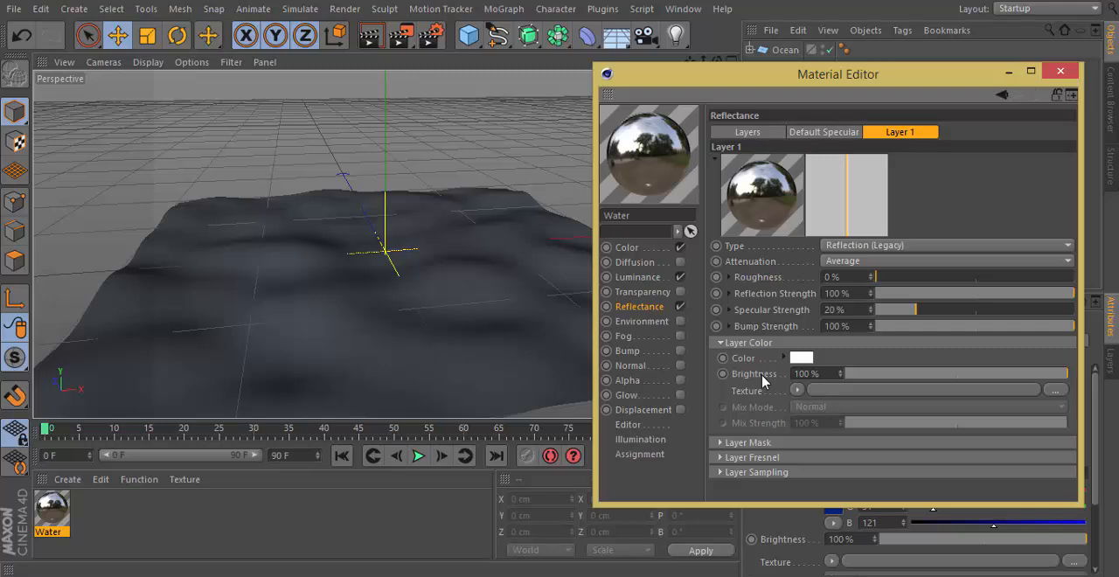
mouse_move(773, 387)
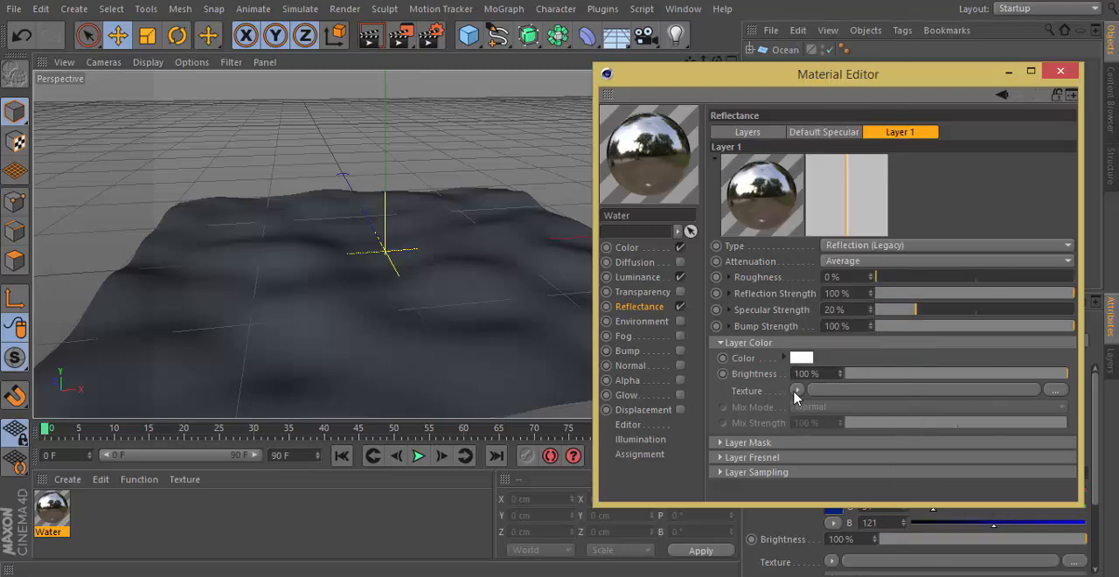
mouse_move(810, 388)
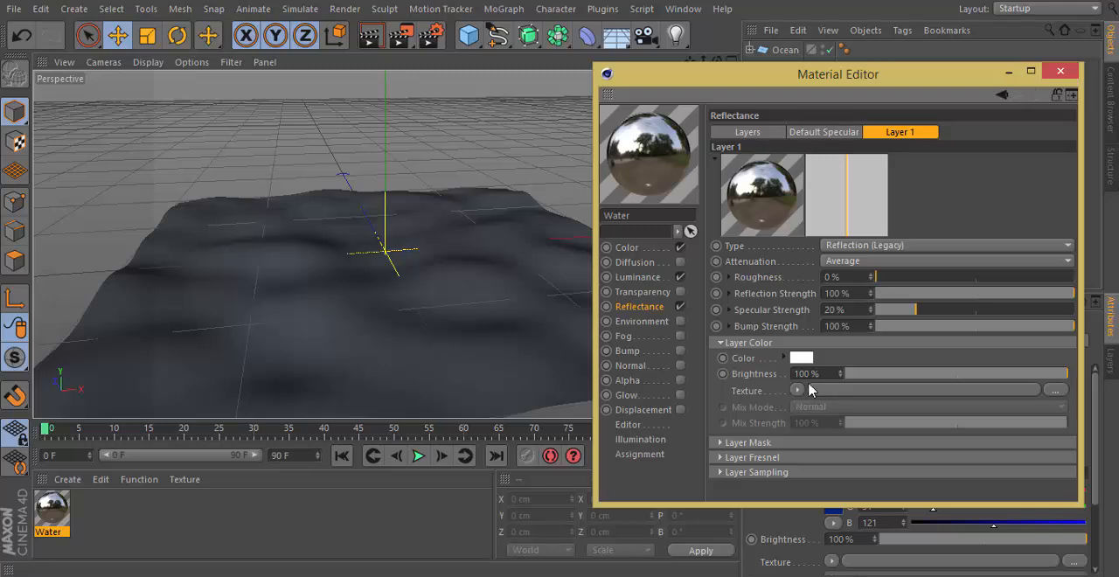
- Give the reflectance layer a Fresnel texture at 80% brightness and enable Bump
left_click(797, 390)
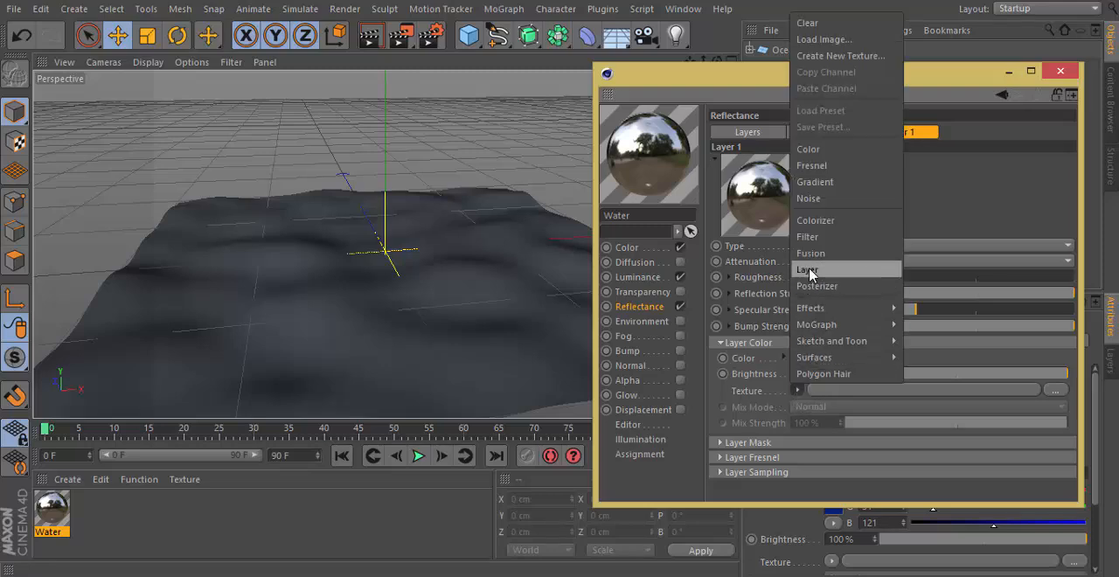
mouse_move(811, 165)
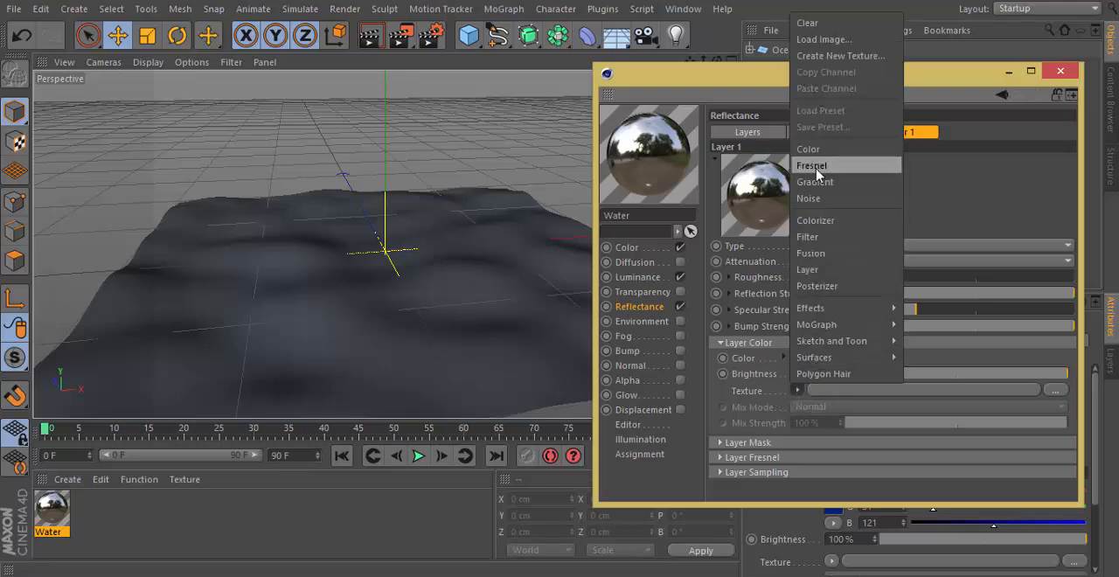
mouse_move(814, 179)
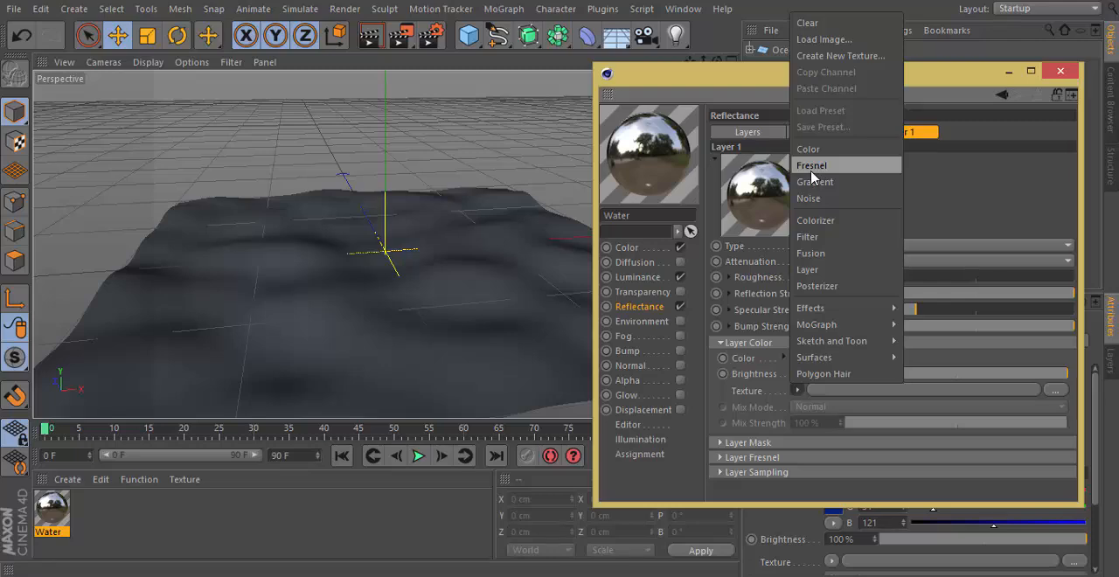
mouse_move(843, 168)
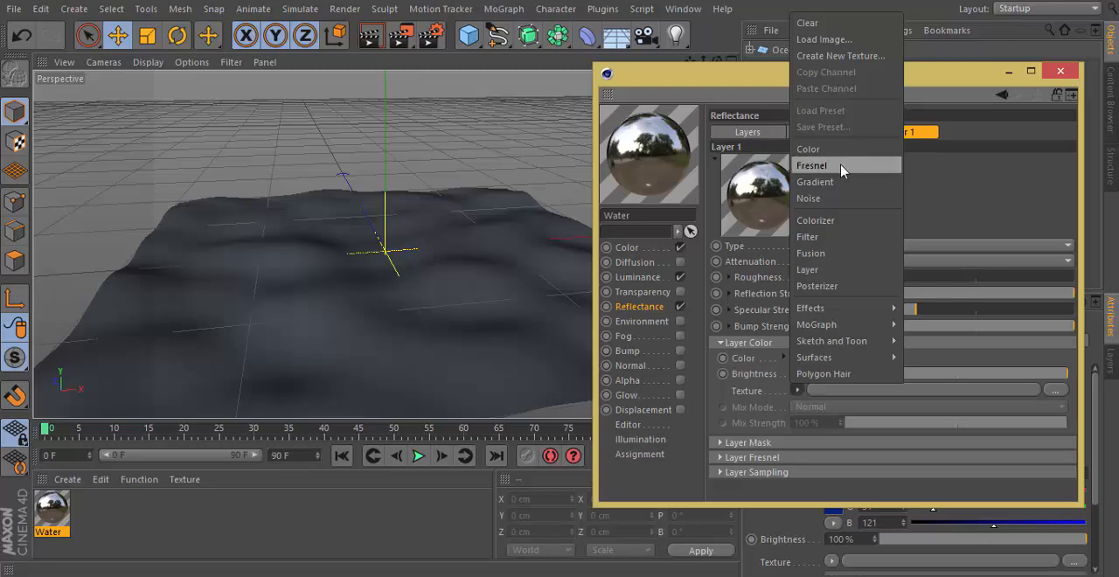
mouse_move(832, 171)
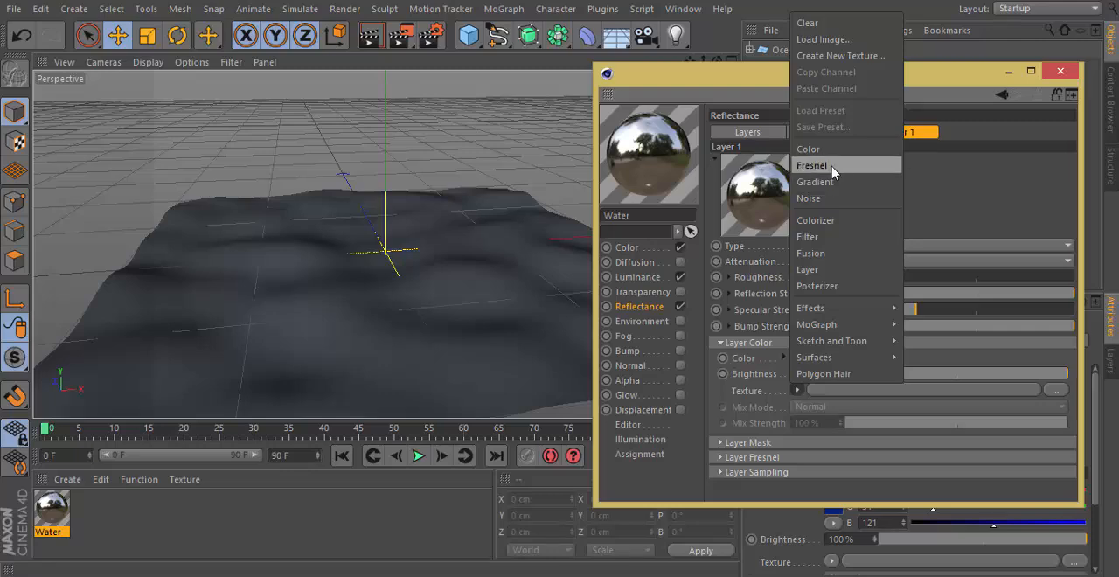
left_click(811, 164)
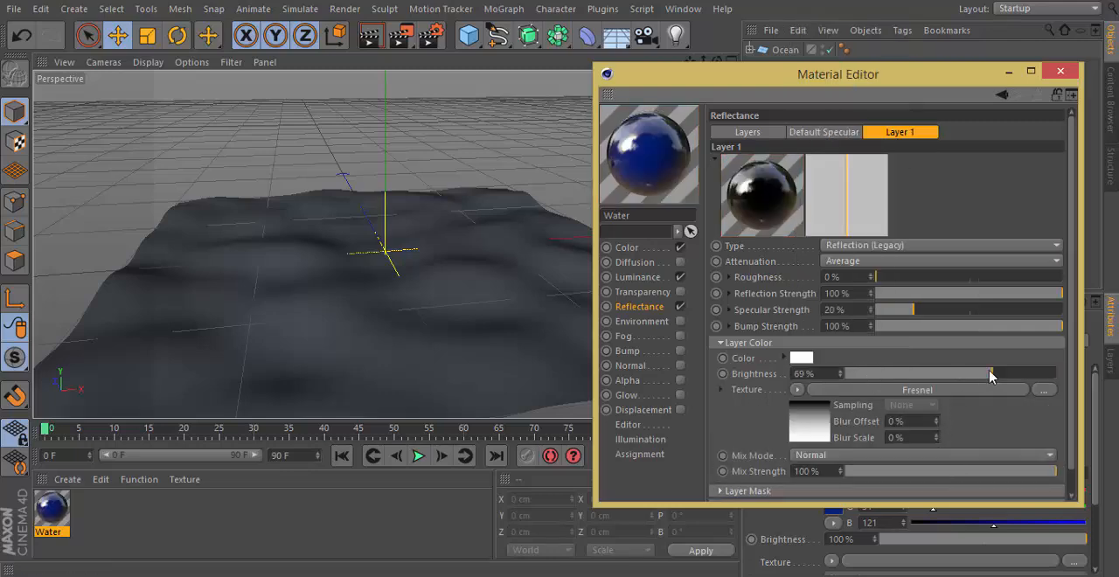
left_click_drag(988, 374, 972, 374)
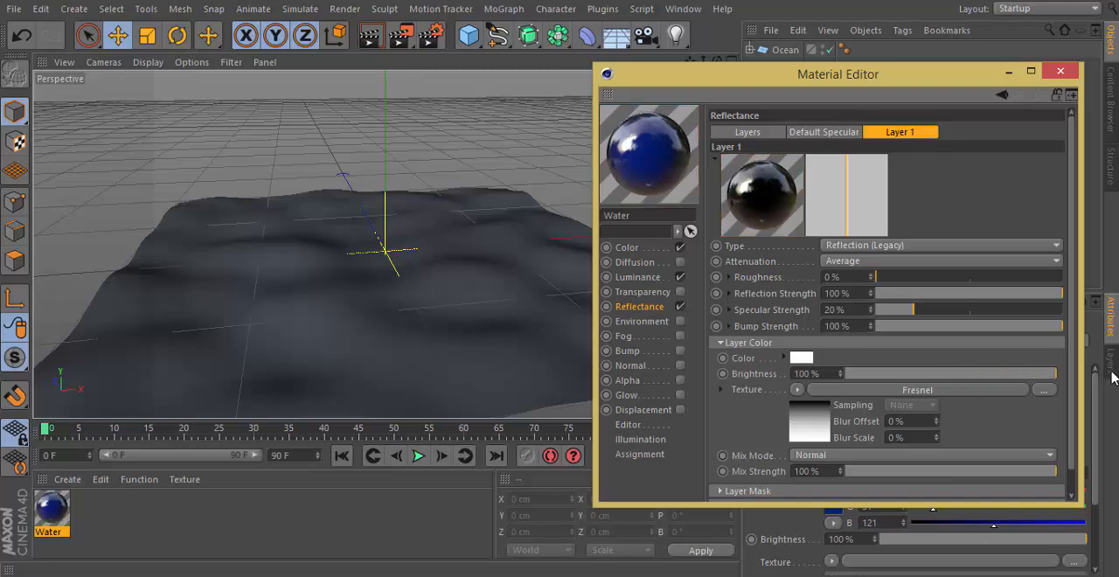
left_click_drag(1056, 375, 986, 374)
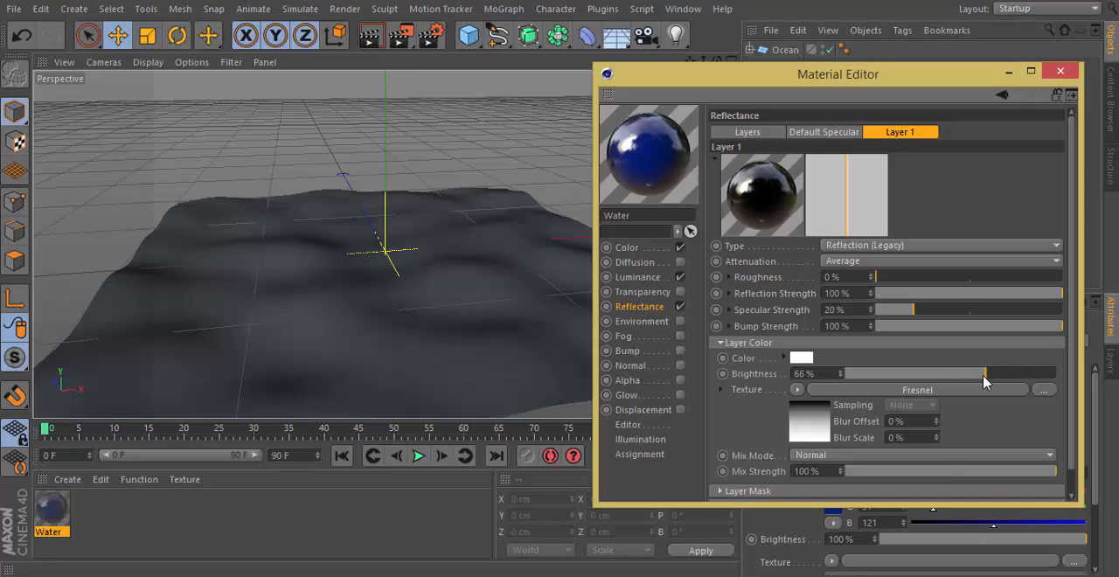
left_click_drag(988, 374, 975, 374)
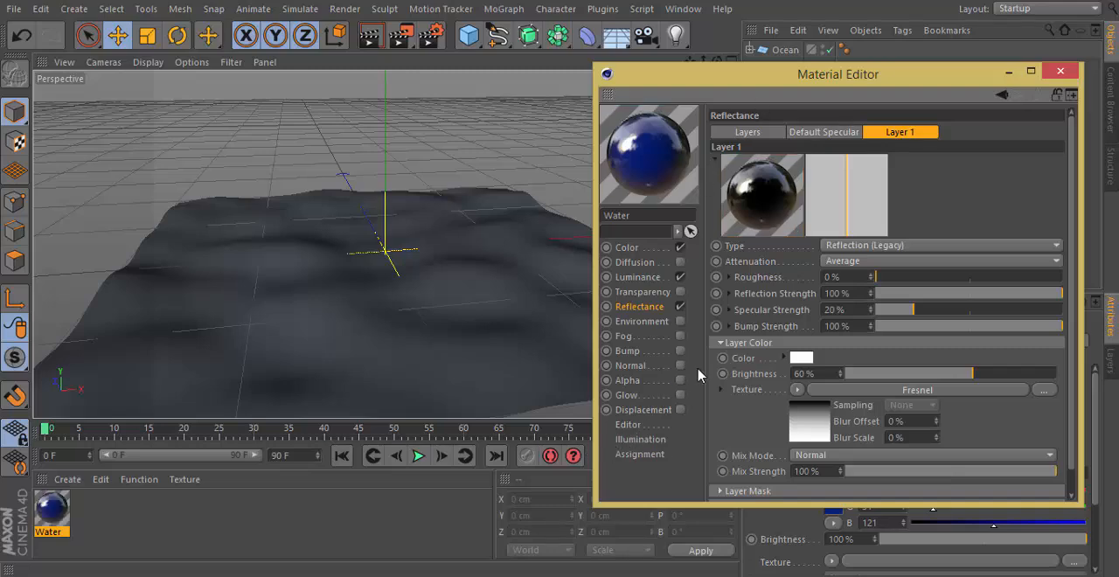
left_click(626, 349)
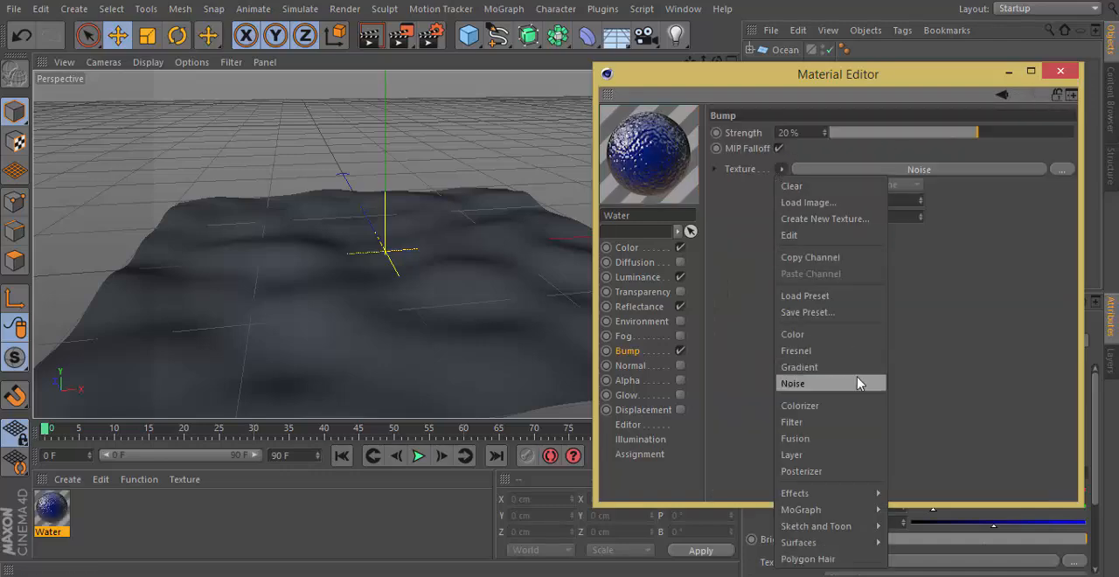
- Use a Displaced Turbulence noise as the bump texture and close the editor
left_click(794, 383)
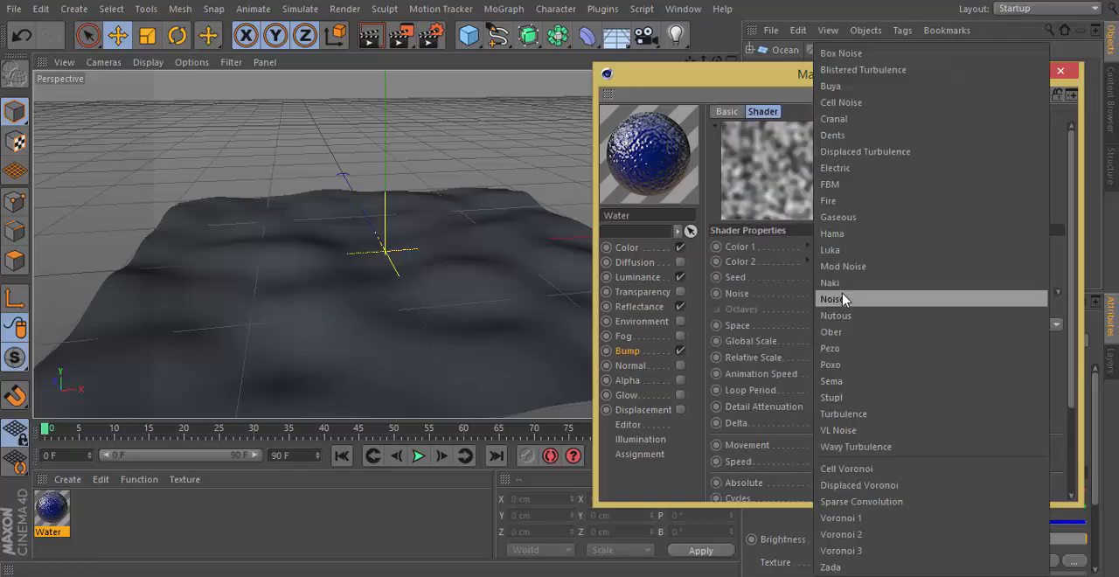
left_click(864, 152)
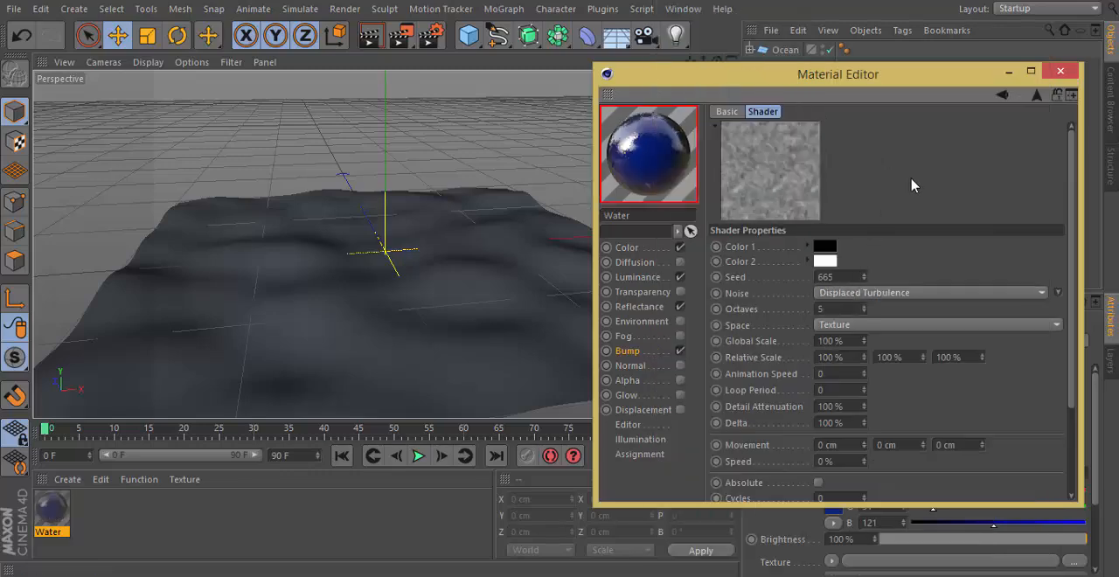
mouse_move(927, 208)
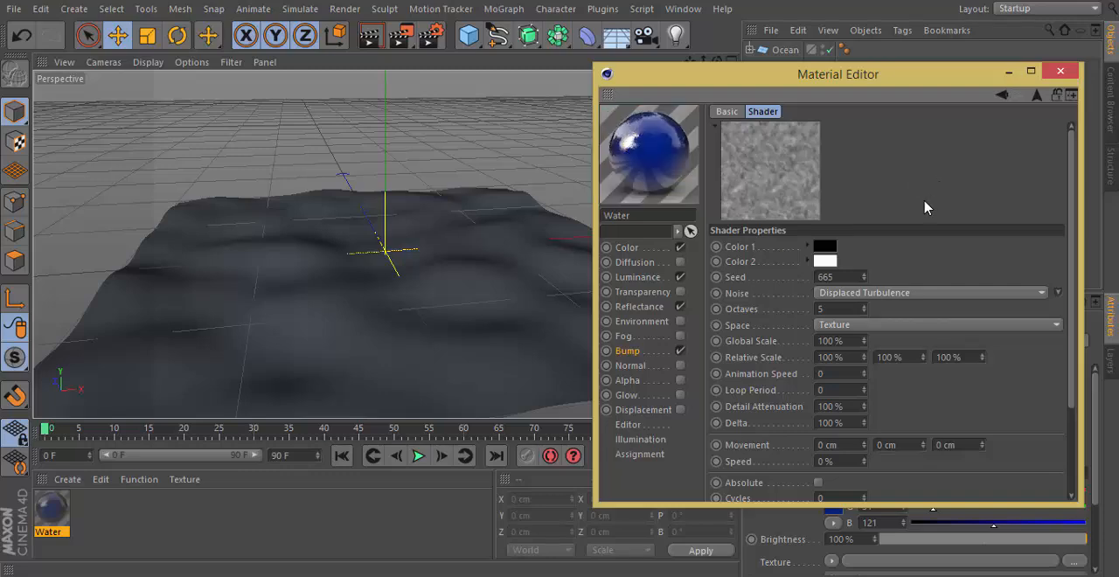
mouse_move(883, 188)
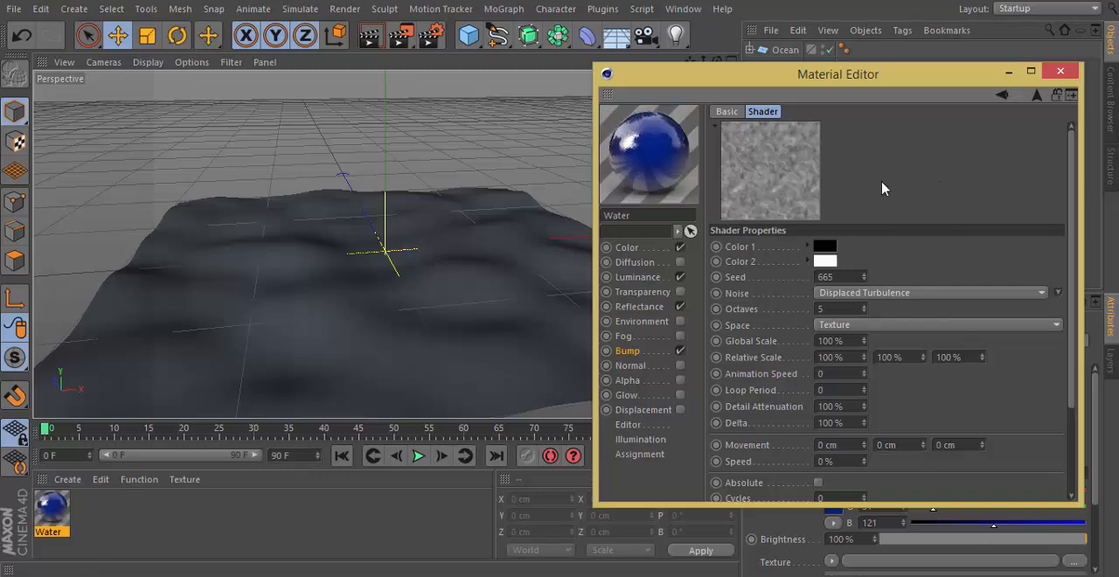
mouse_move(1016, 114)
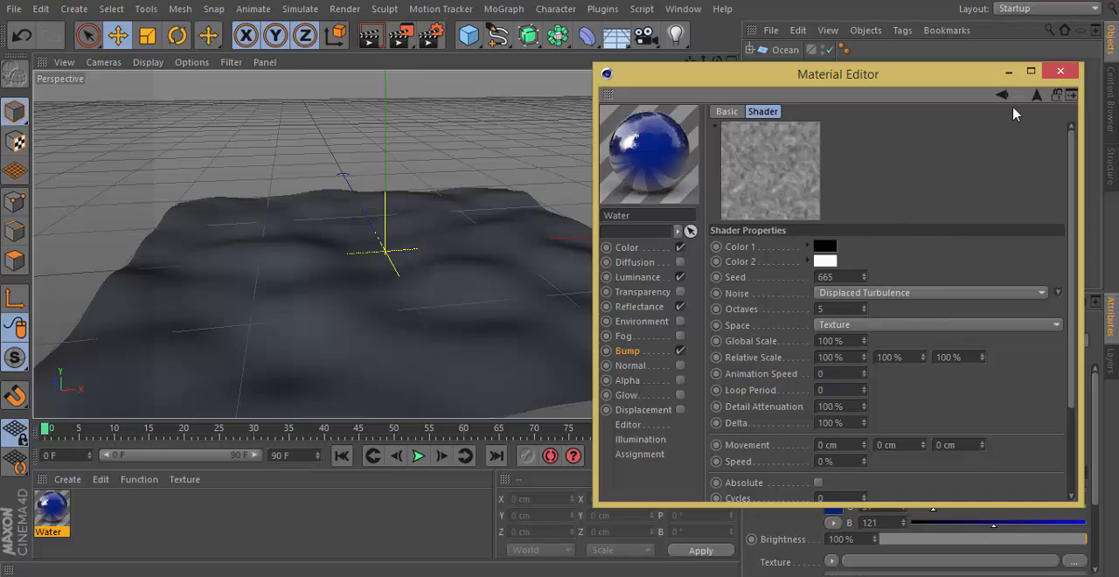
left_click(1058, 75)
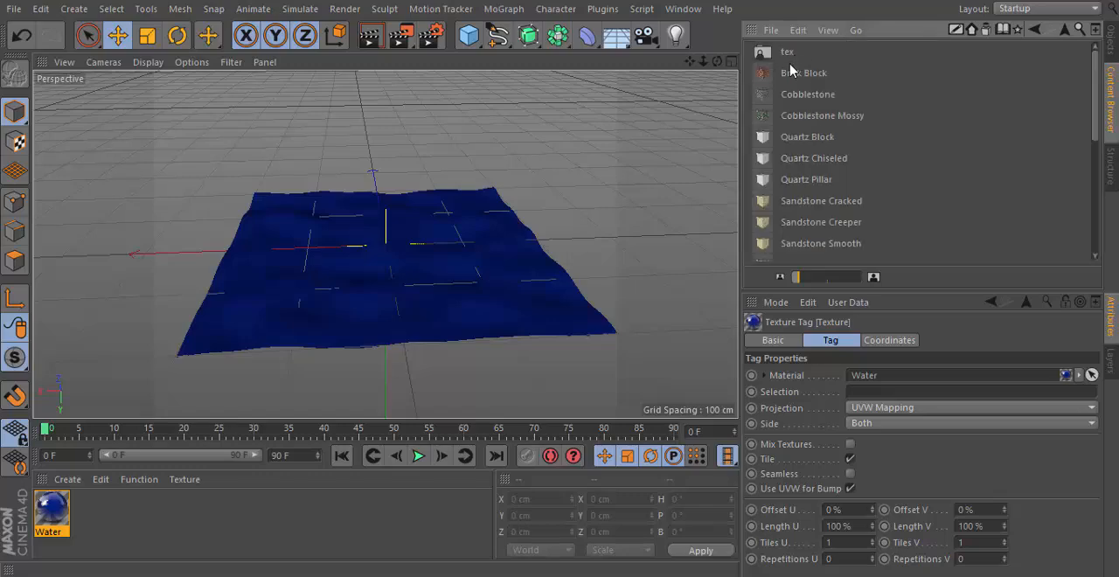
- Load the Brick Block asset from the Building Blocks library above the water plane
left_click(804, 73)
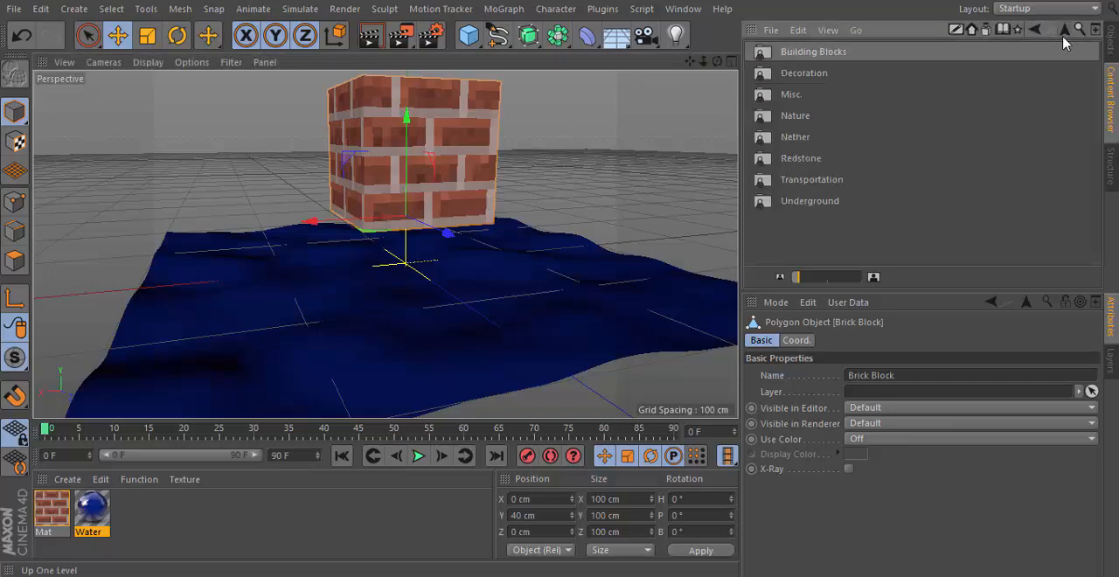
mouse_move(1063, 34)
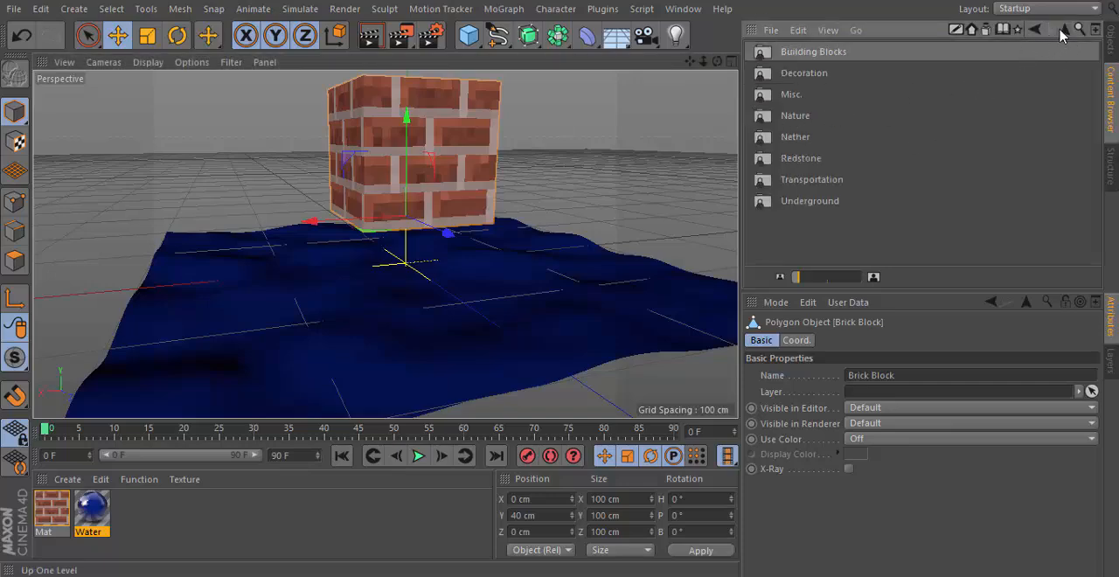
scroll("down", 3)
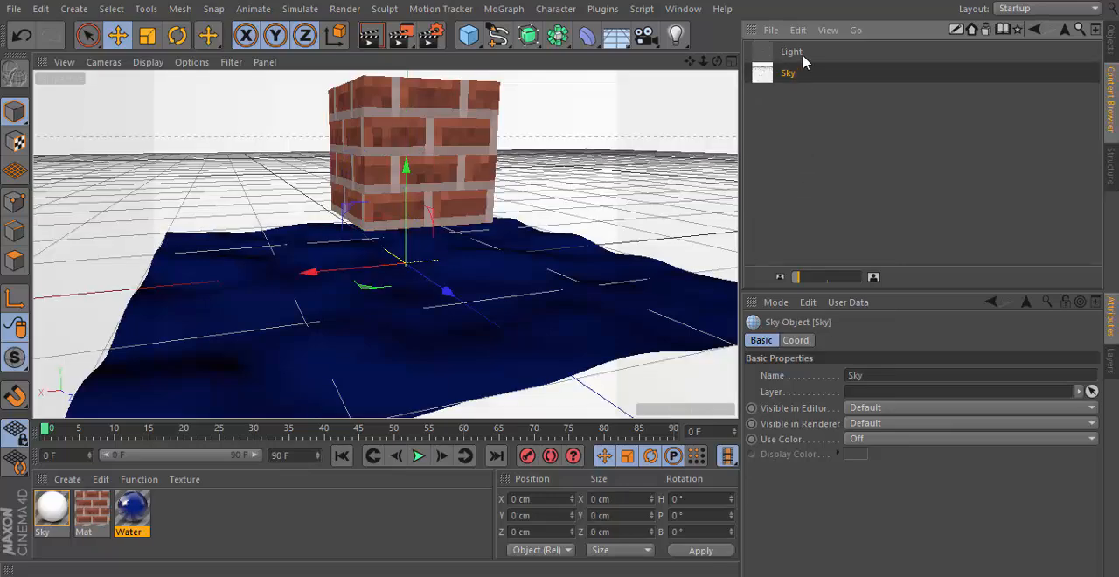
- Add a Light object and close Render Settings with GI and Ambient Occlusion enabled
left_click(790, 50)
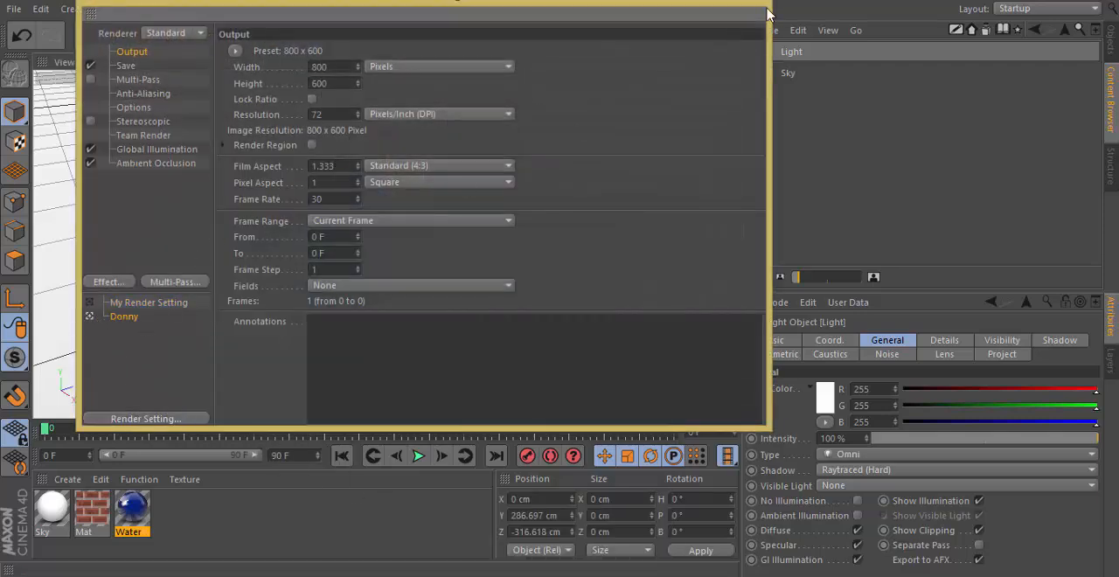
left_click(767, 12)
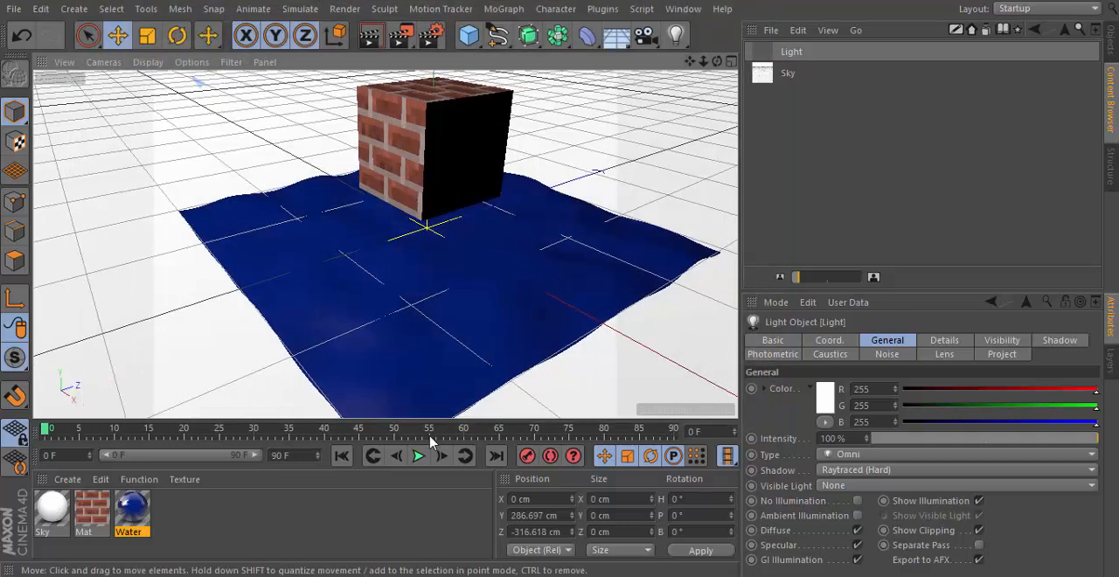
- Play and stop the water animation, then start a viewport render
left_click(416, 455)
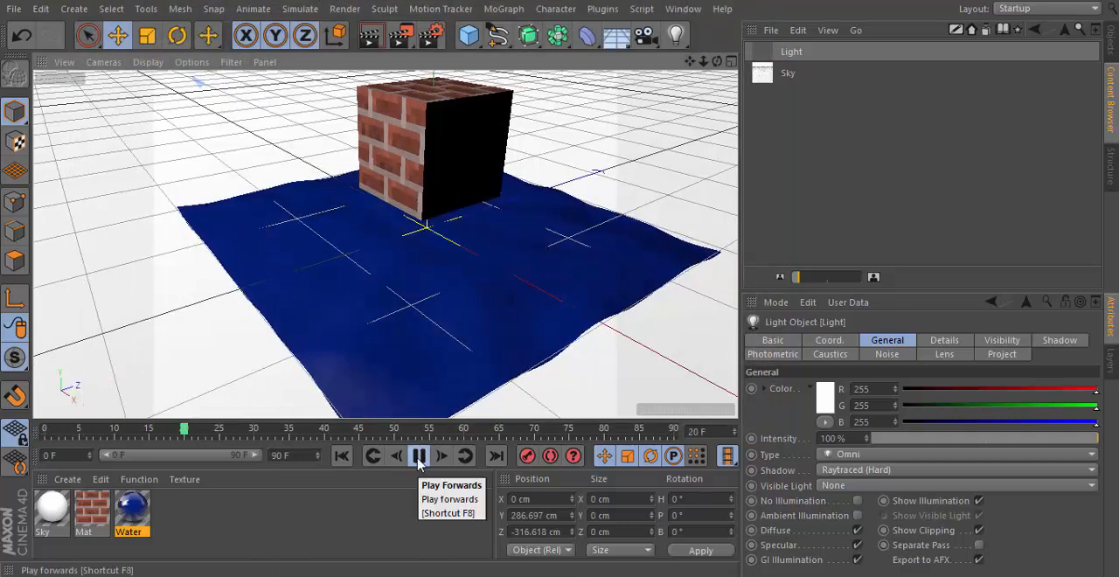
left_click(412, 455)
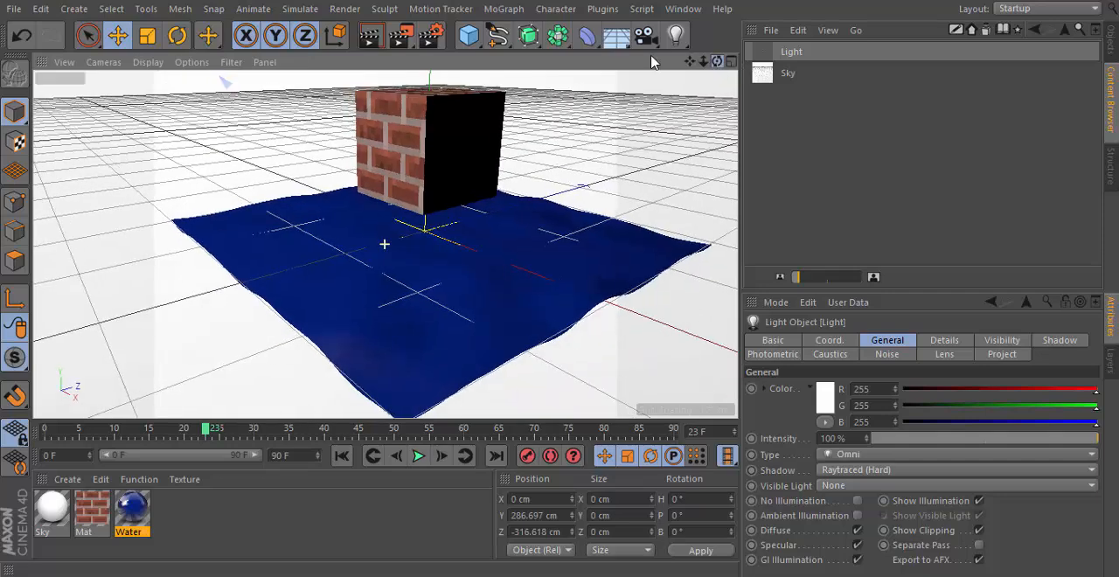
left_click(367, 35)
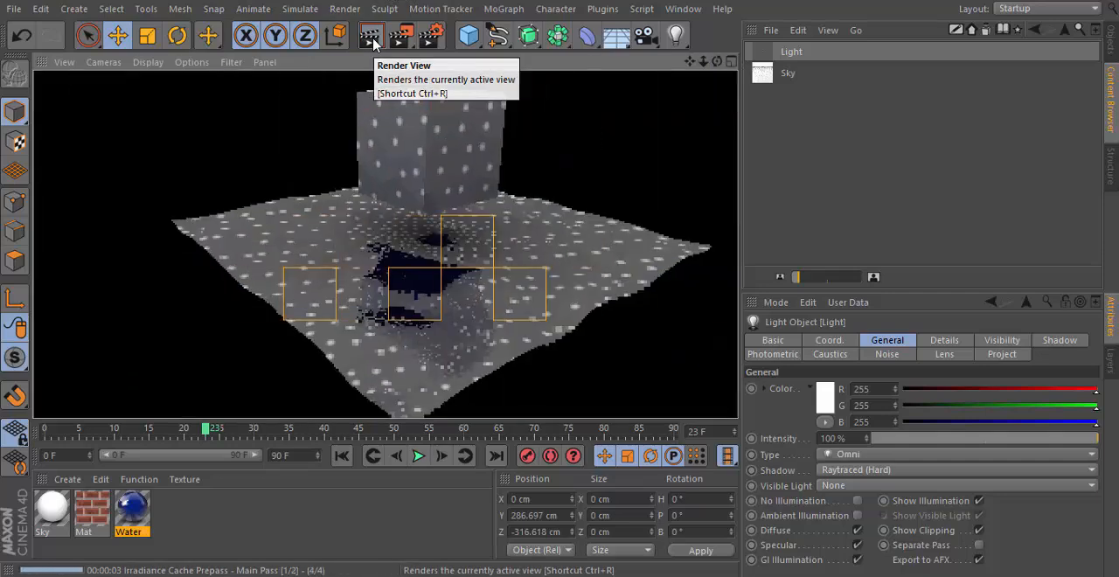
- Render the active view so the brick cube reflects in the rippled water
left_click(368, 35)
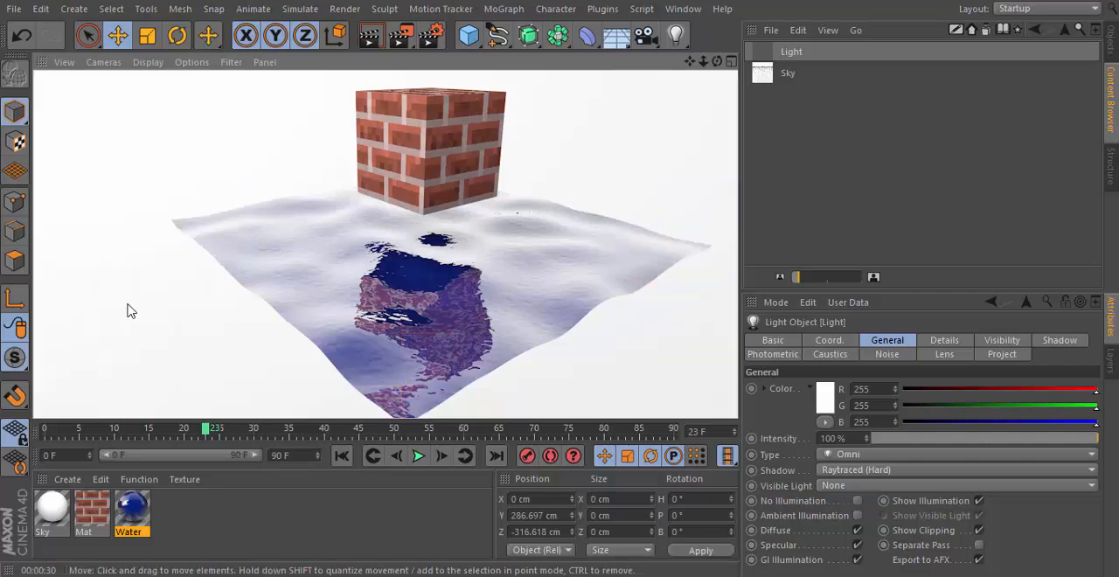
mouse_move(390, 288)
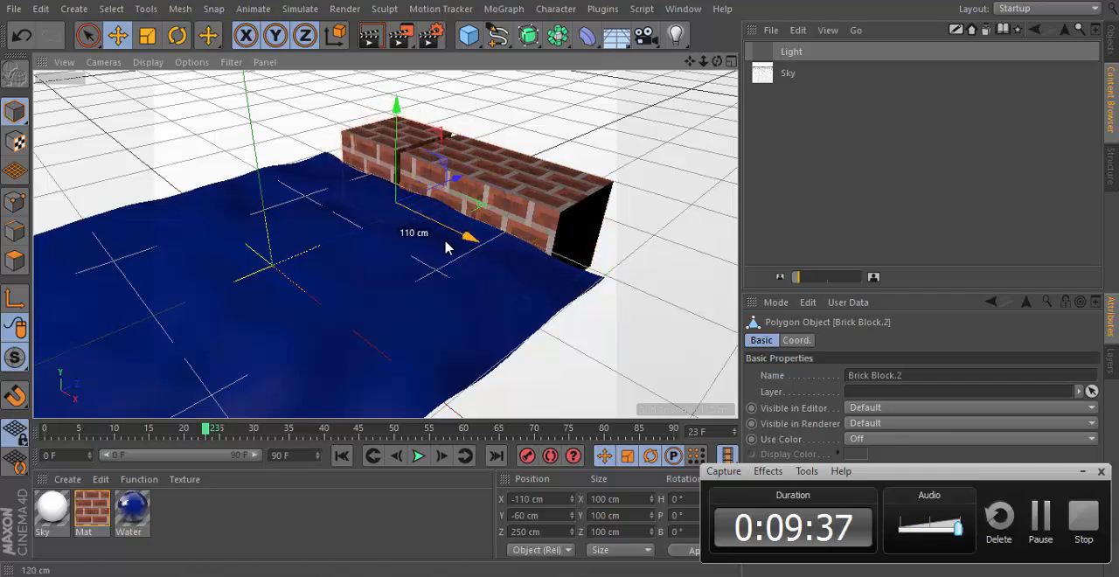
- Deselect the long brick wall and render the active view again
left_click(787, 73)
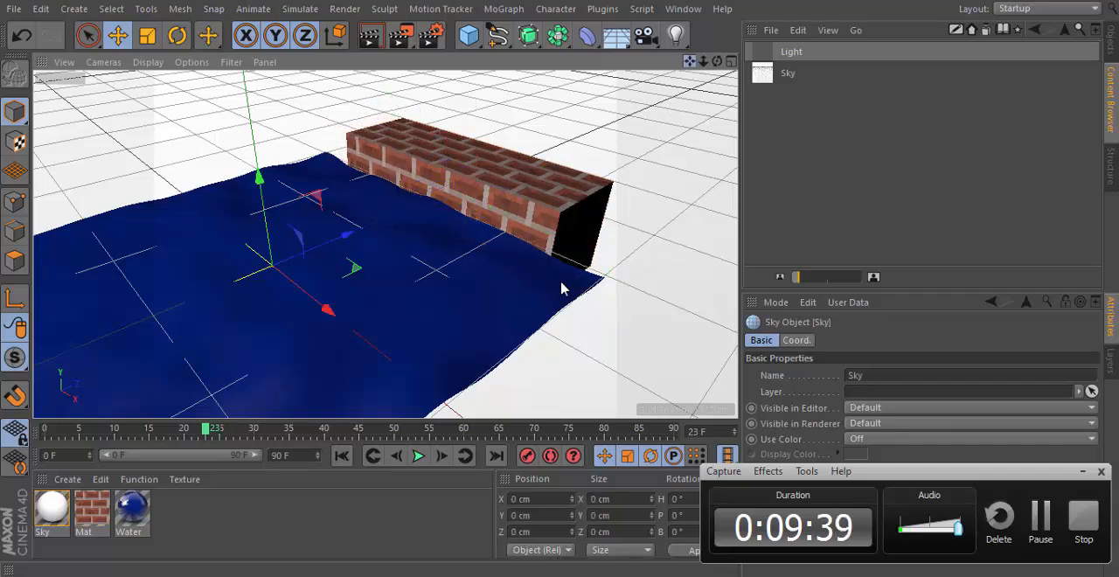
left_click(371, 39)
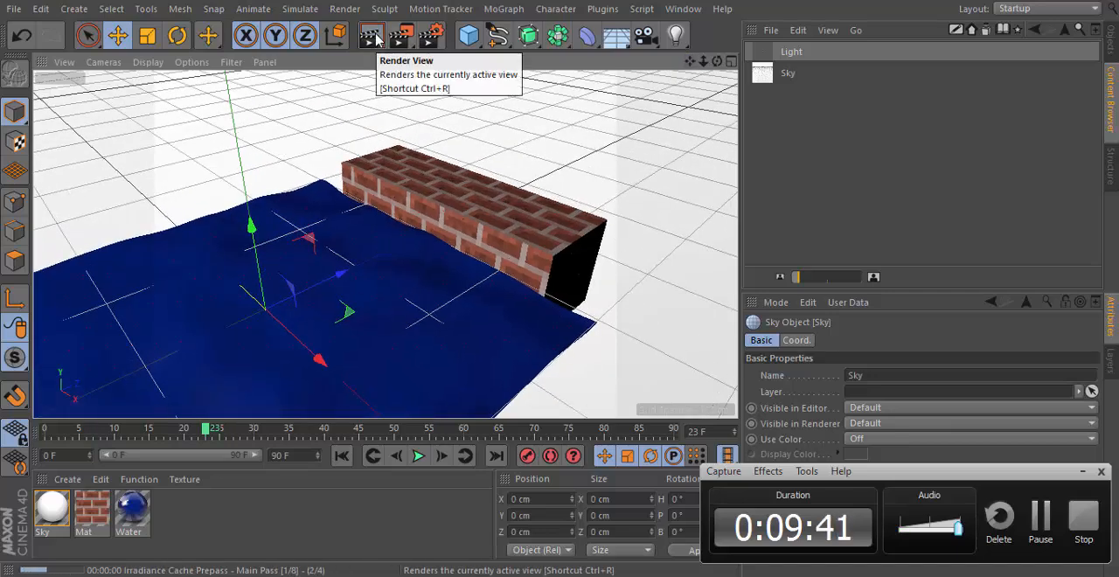